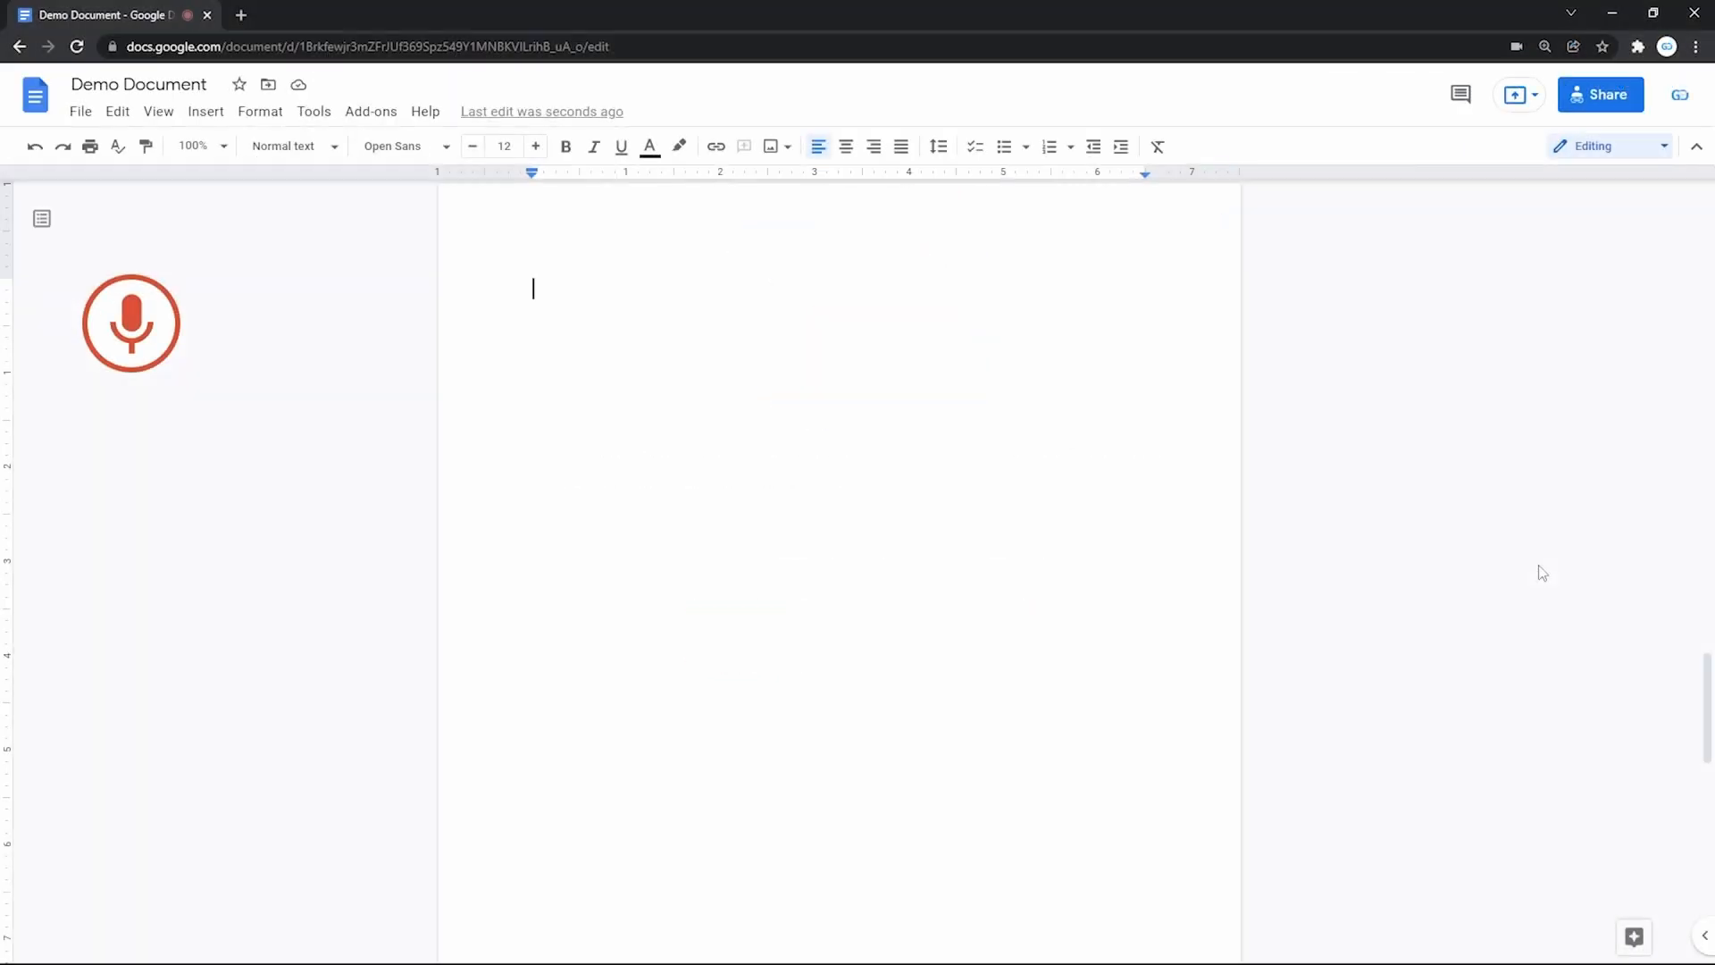
# Step: Start voice dictation and speak a paragraph on speech being faster than writing
pyautogui.click(130, 322)
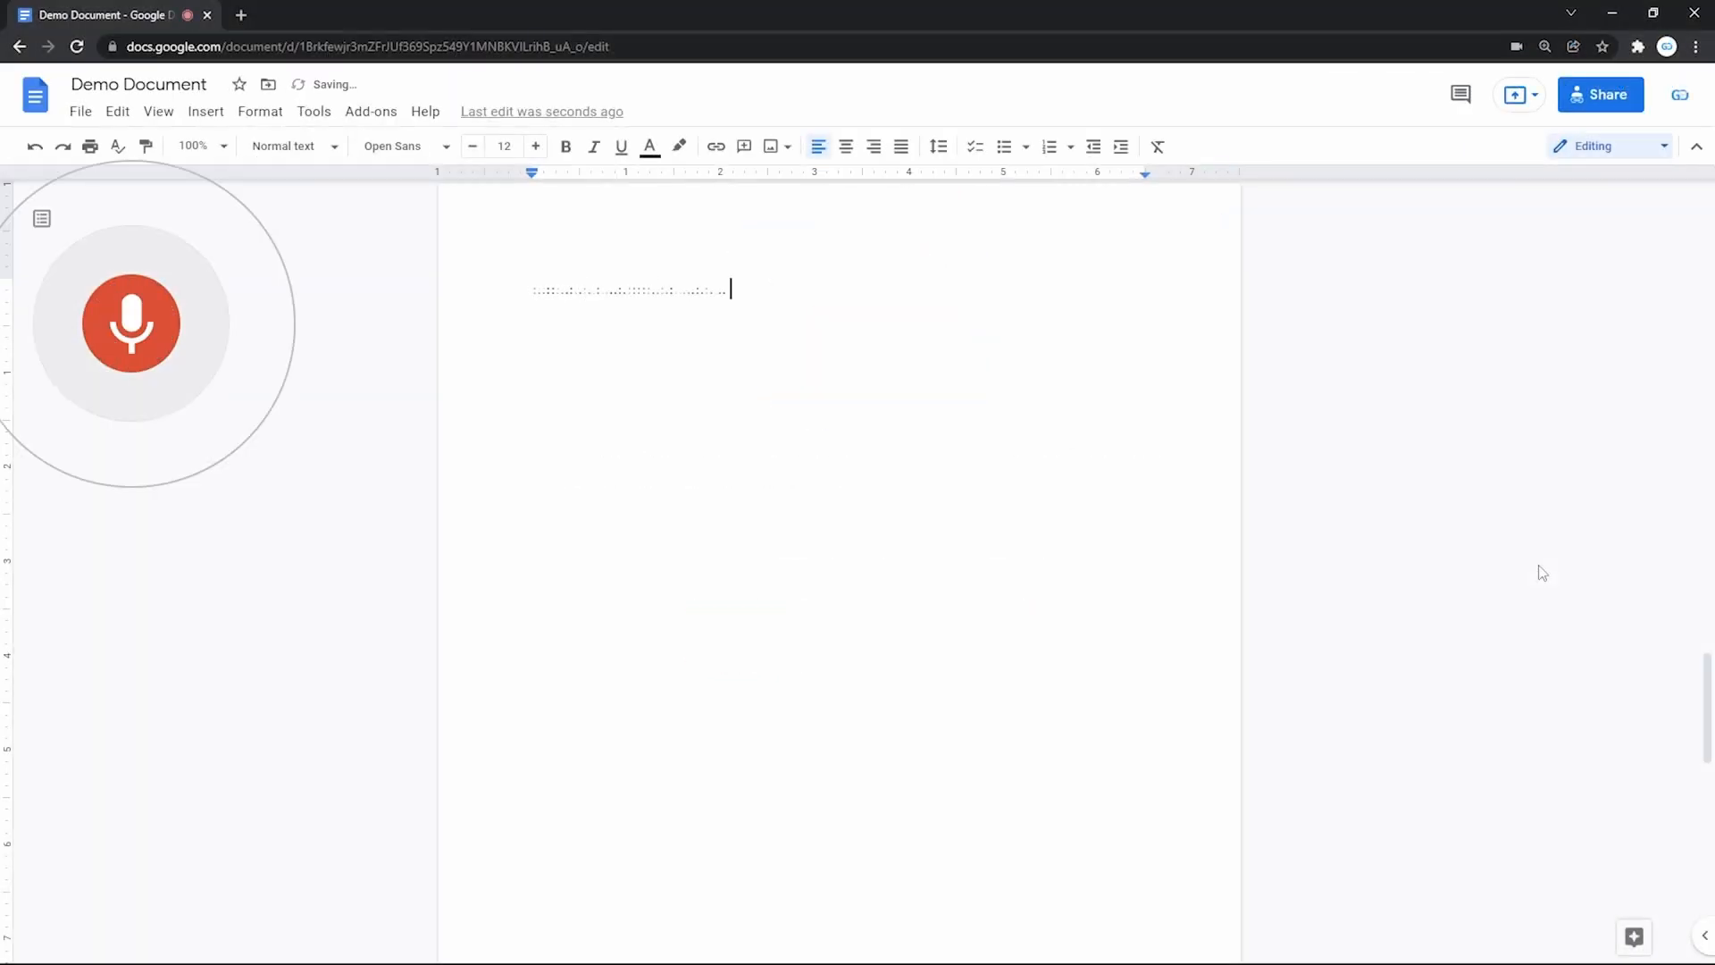
pyautogui.write('Considering that the speed of speech is higher')
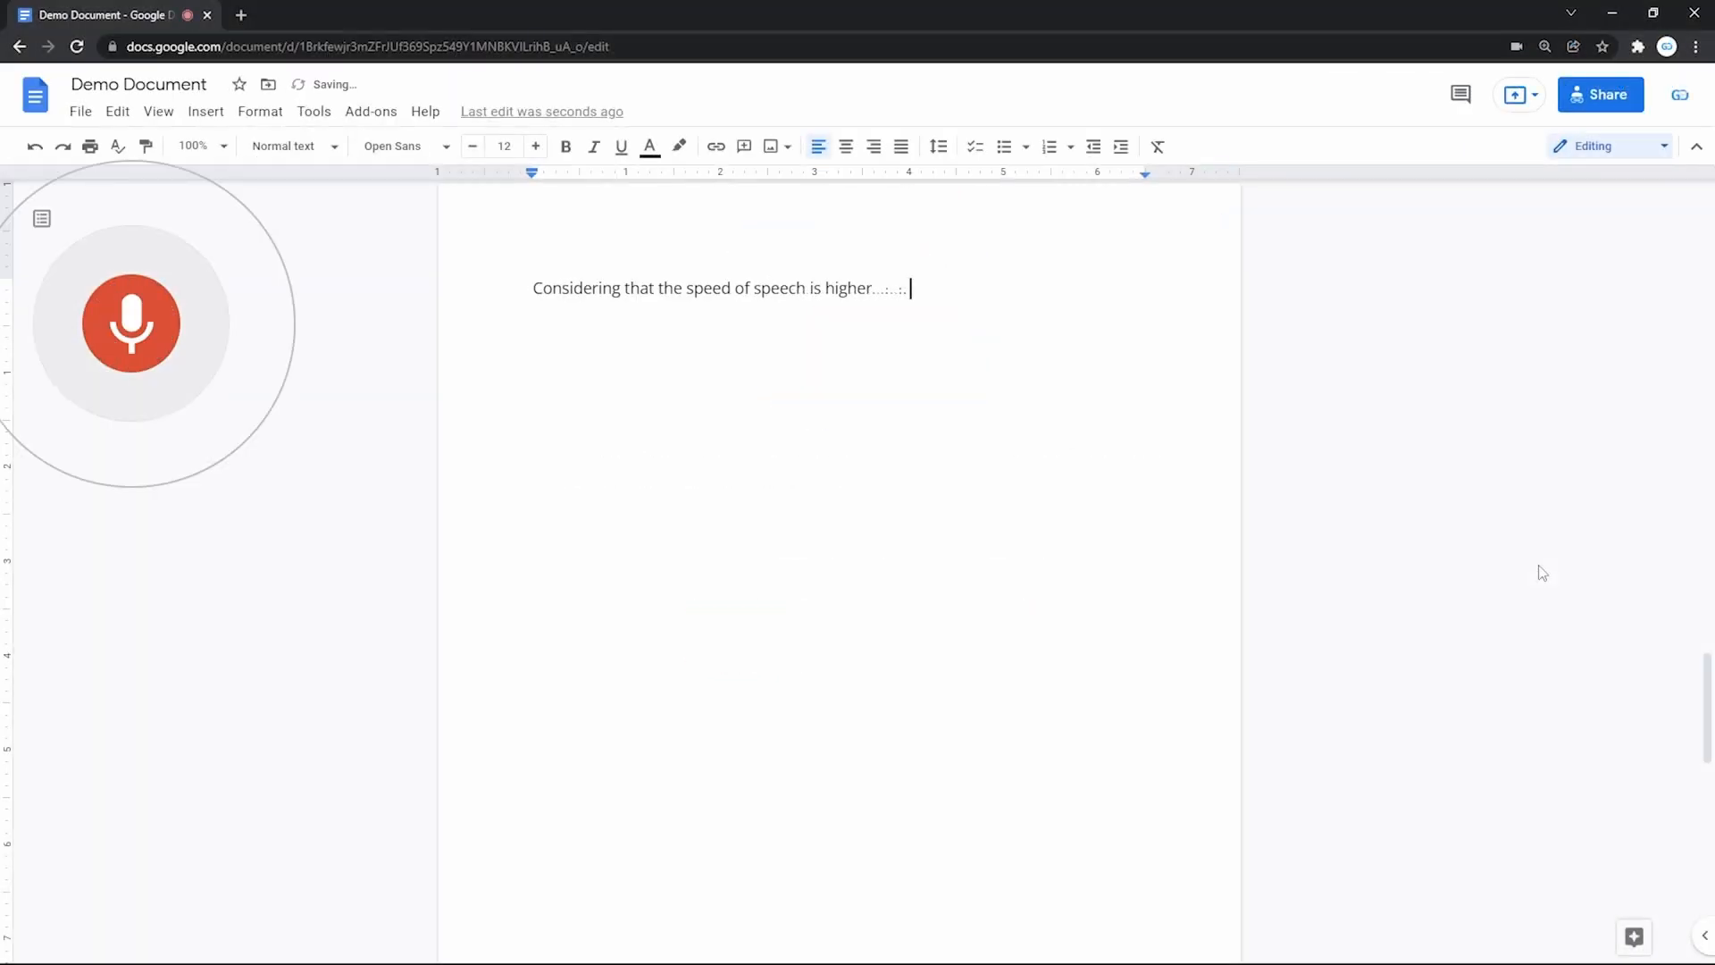
pyautogui.write('than you')
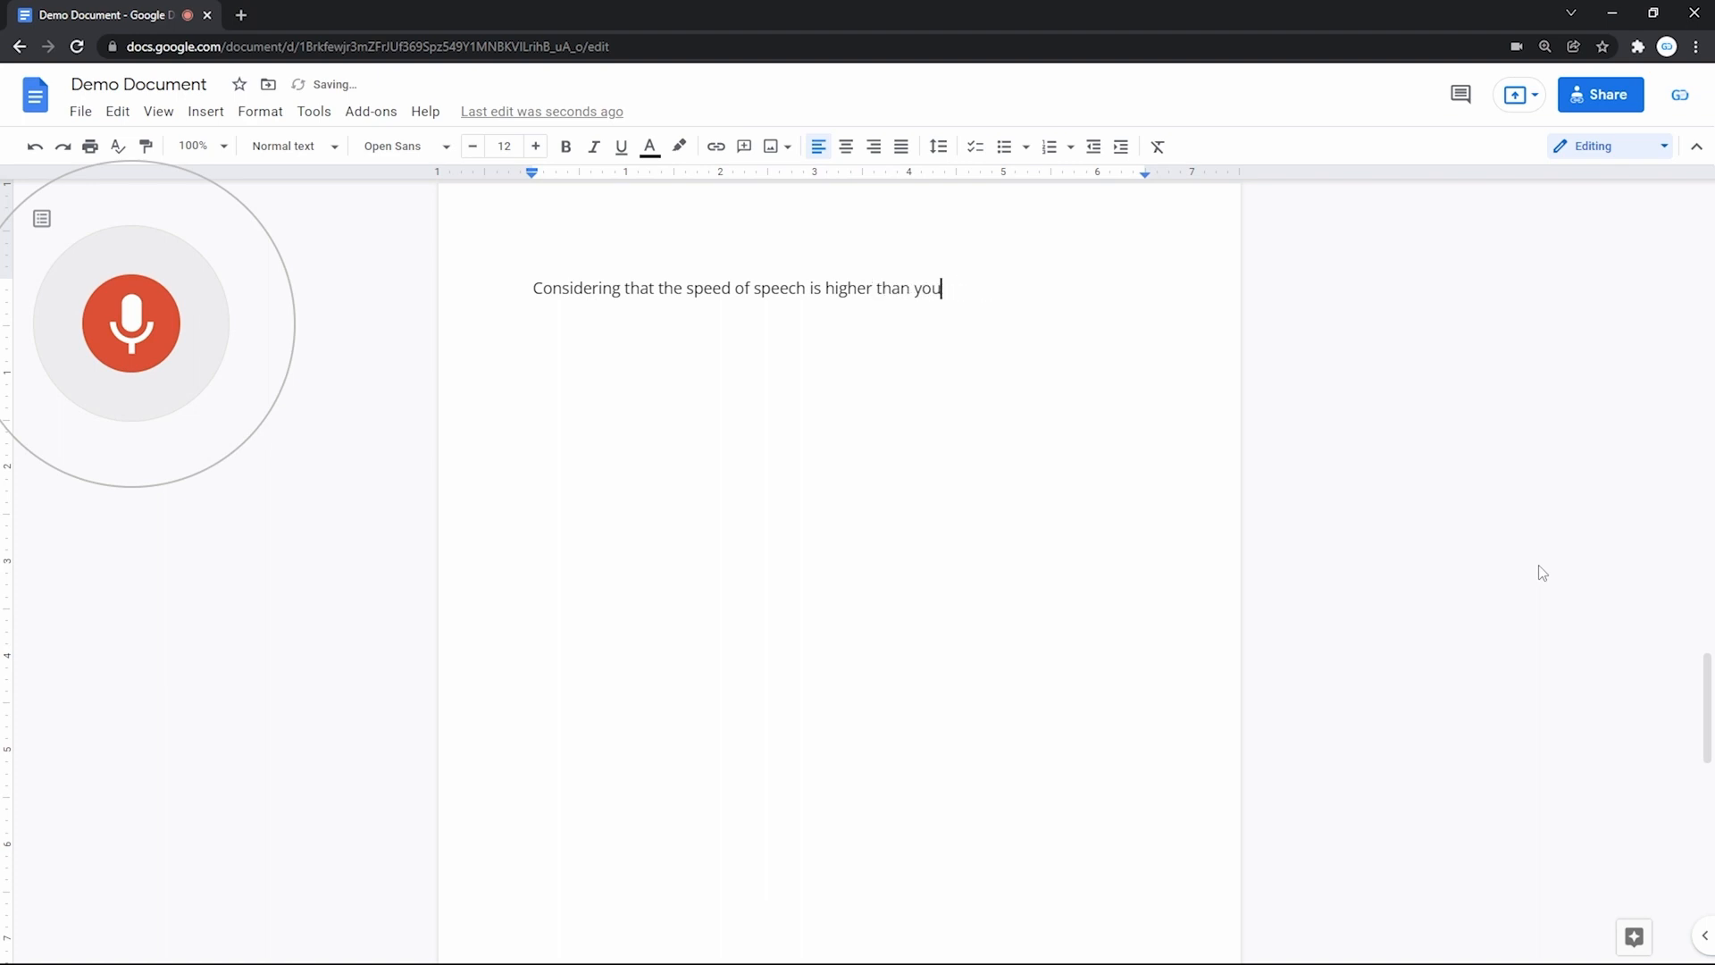
pyautogui.write('might find when you need to')
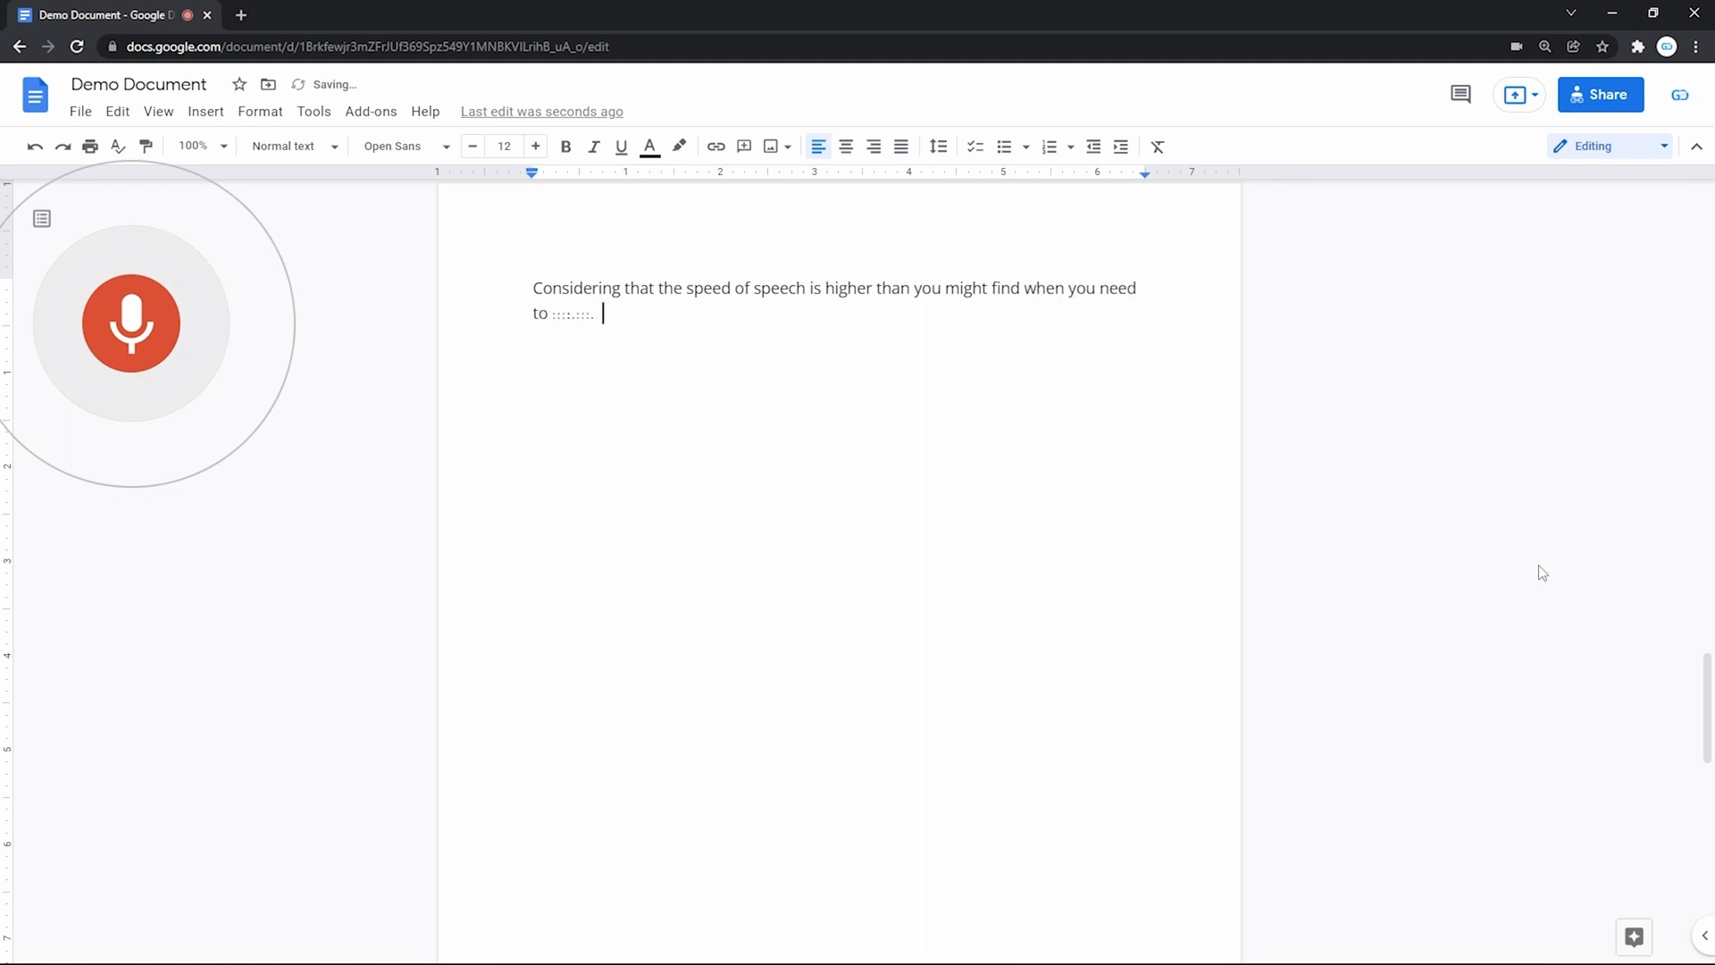
pyautogui.write('quickly write down some or a reminderDo dogs get prescribed')
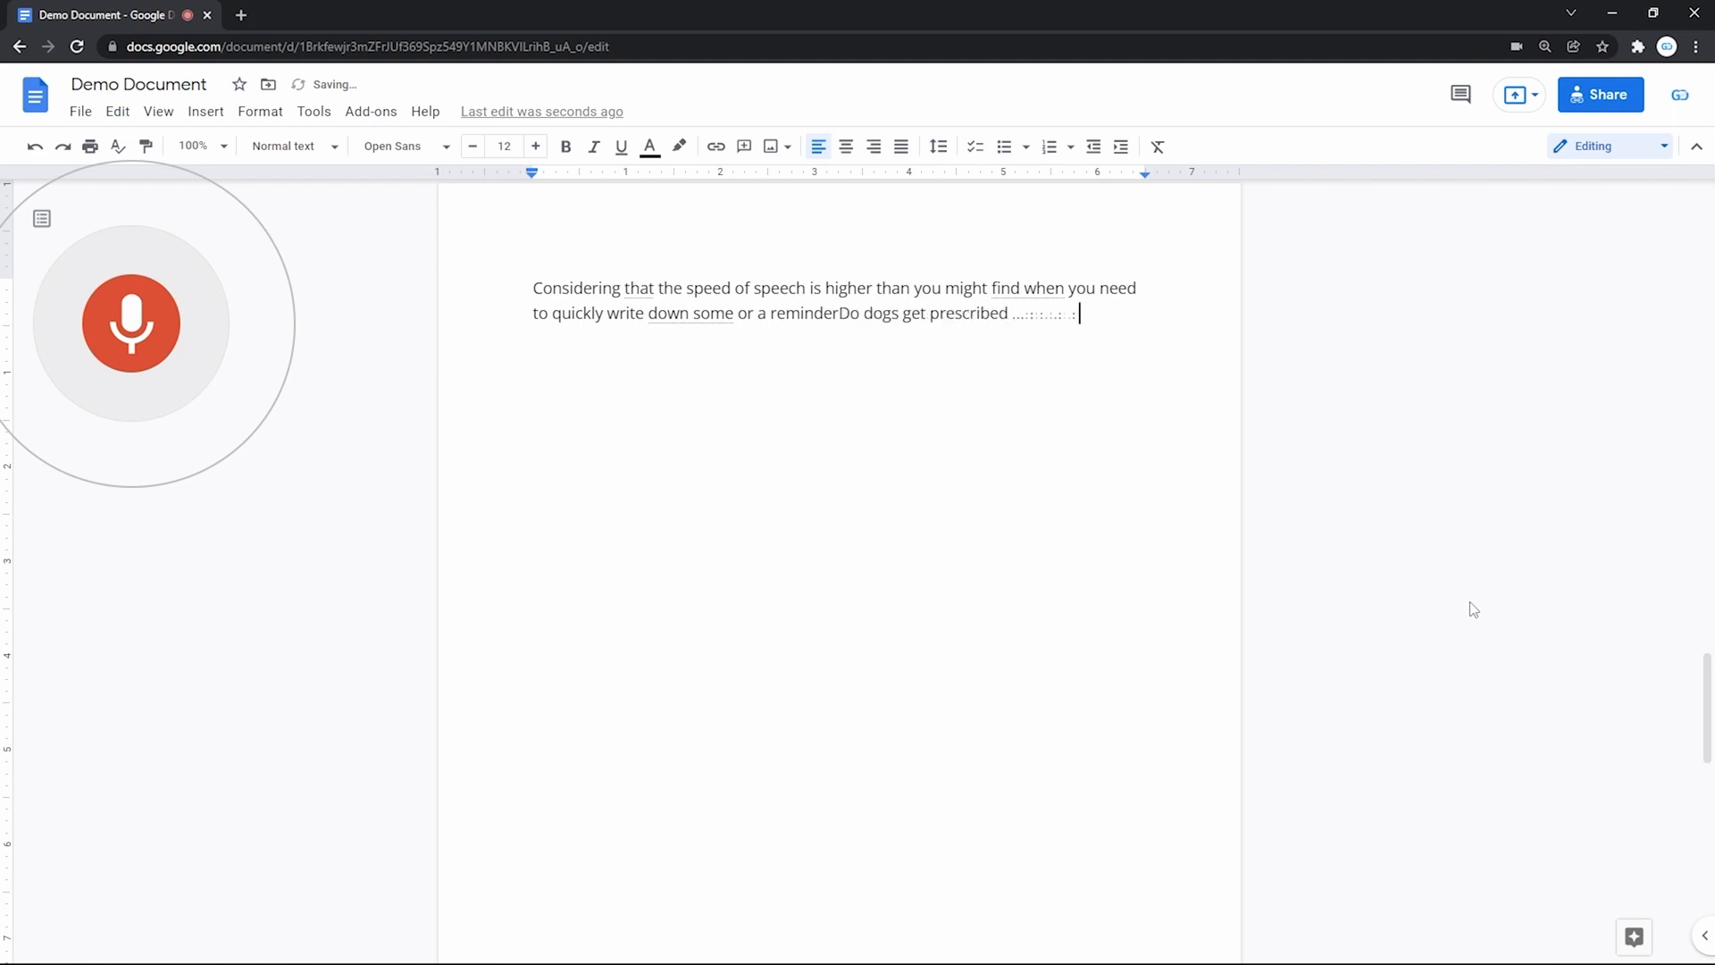
pyautogui.write('meetings and your')
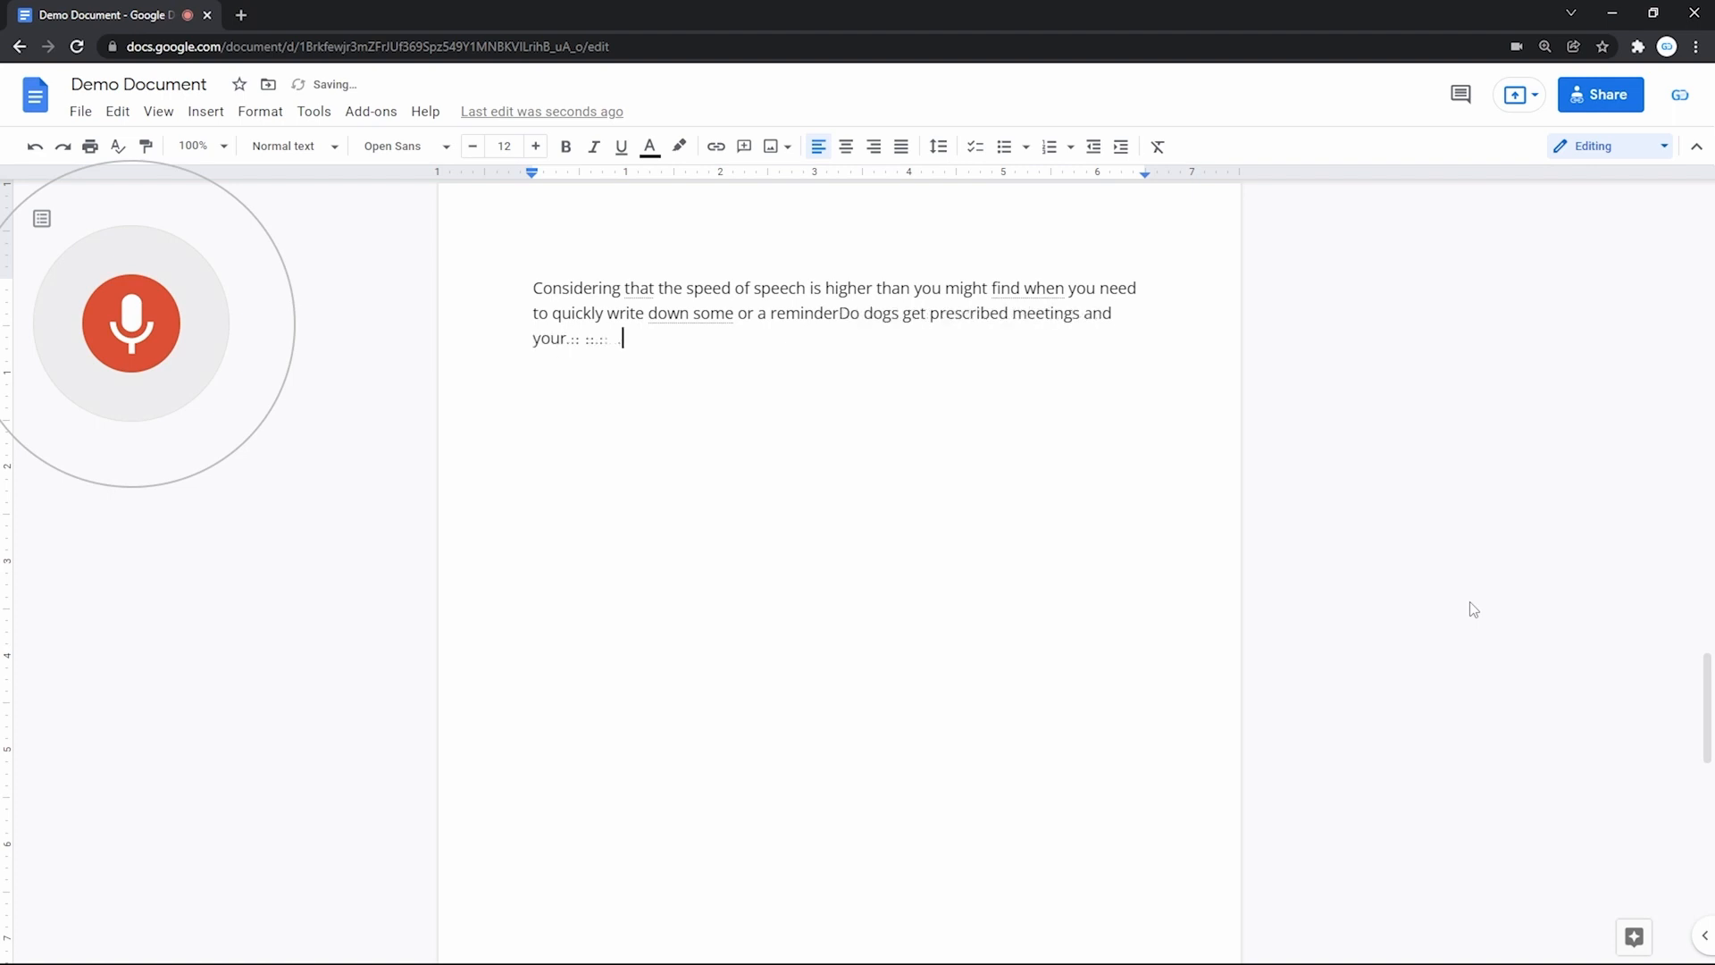
pyautogui.write('speech')
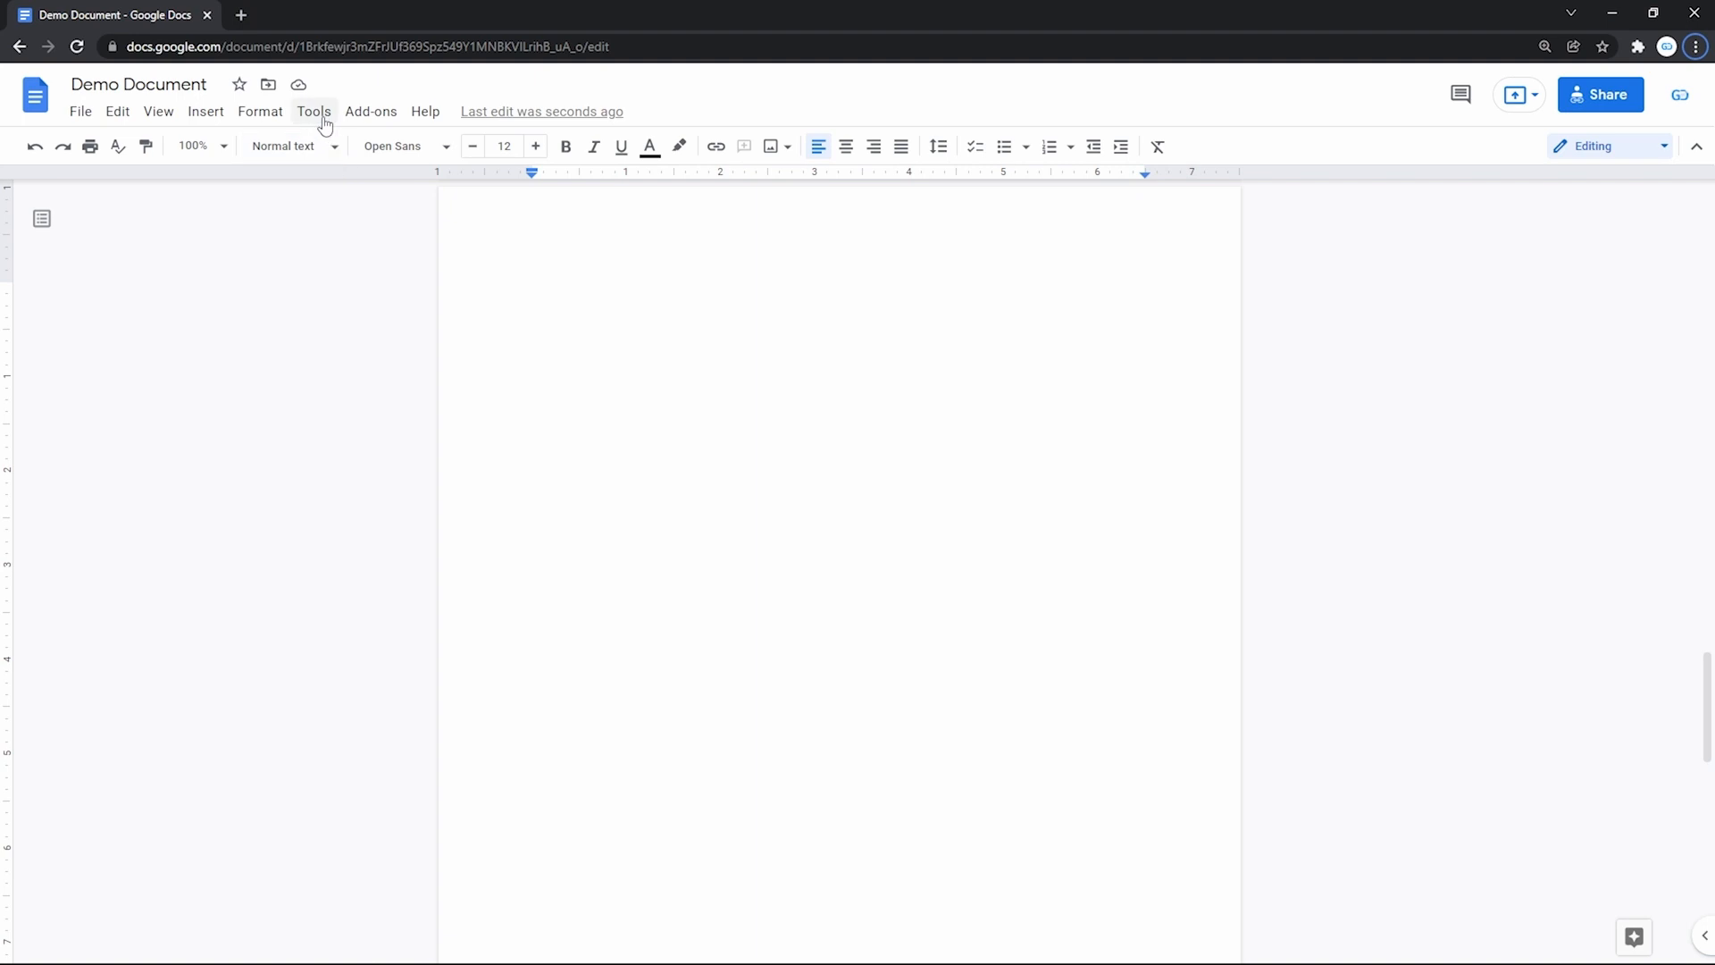
# Step: Open the Tools menu to reach Voice typing
pyautogui.click(314, 111)
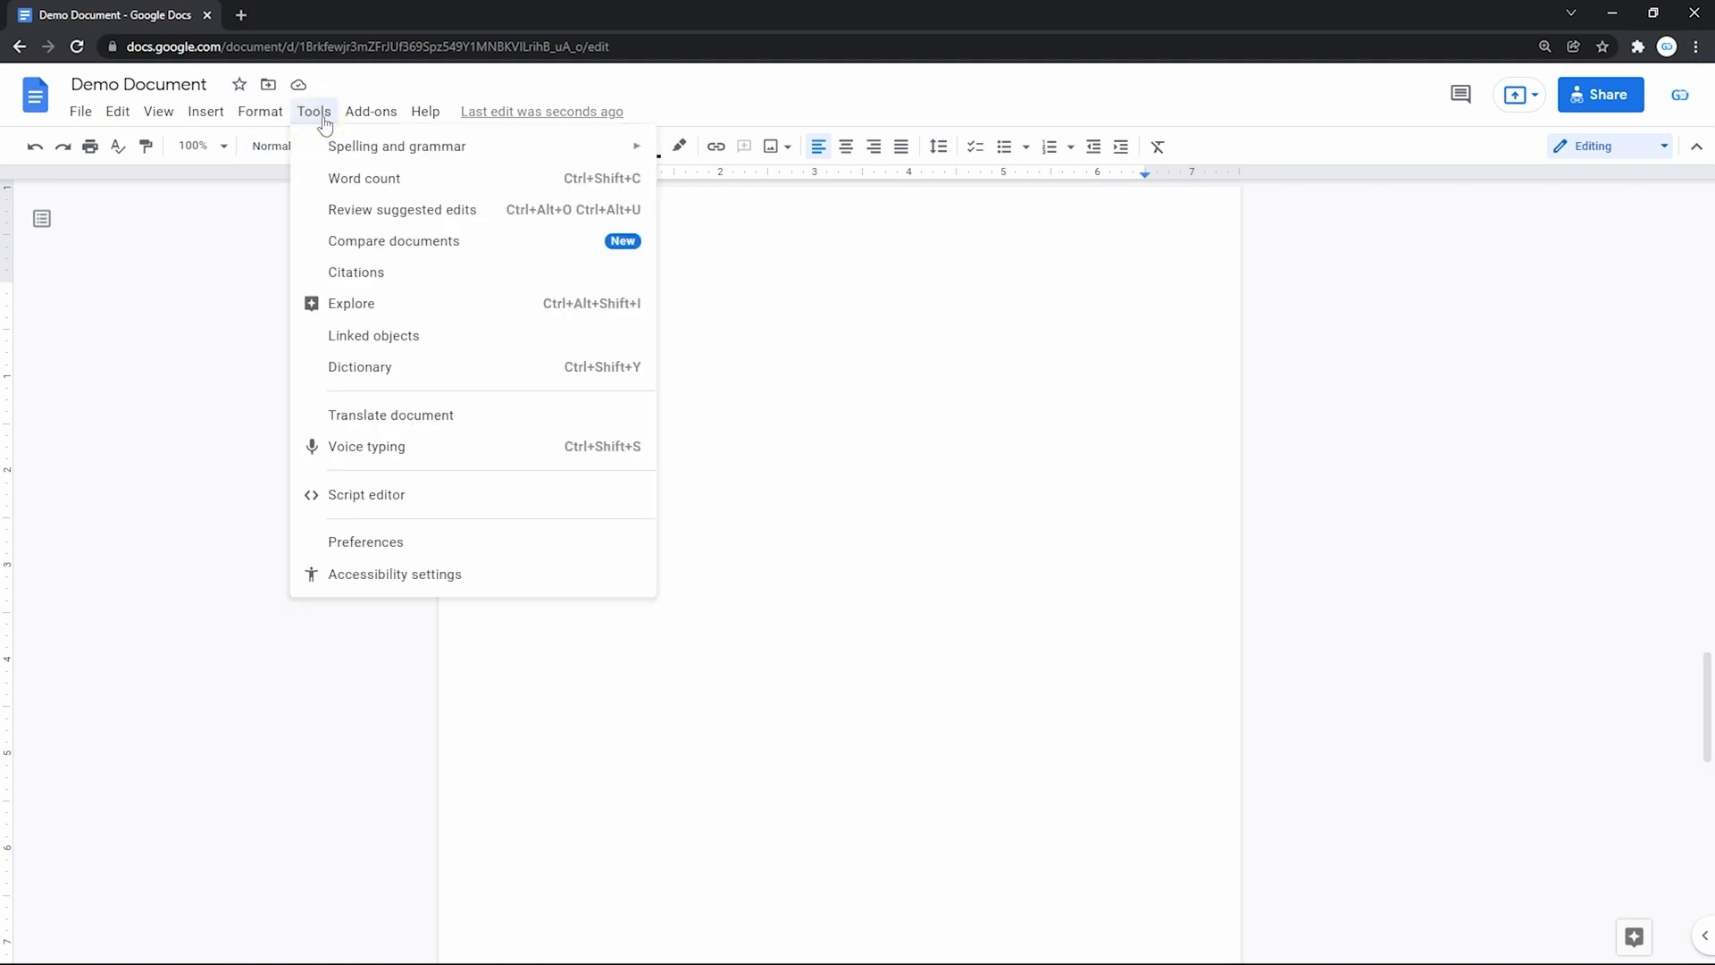
pyautogui.moveTo(454, 459)
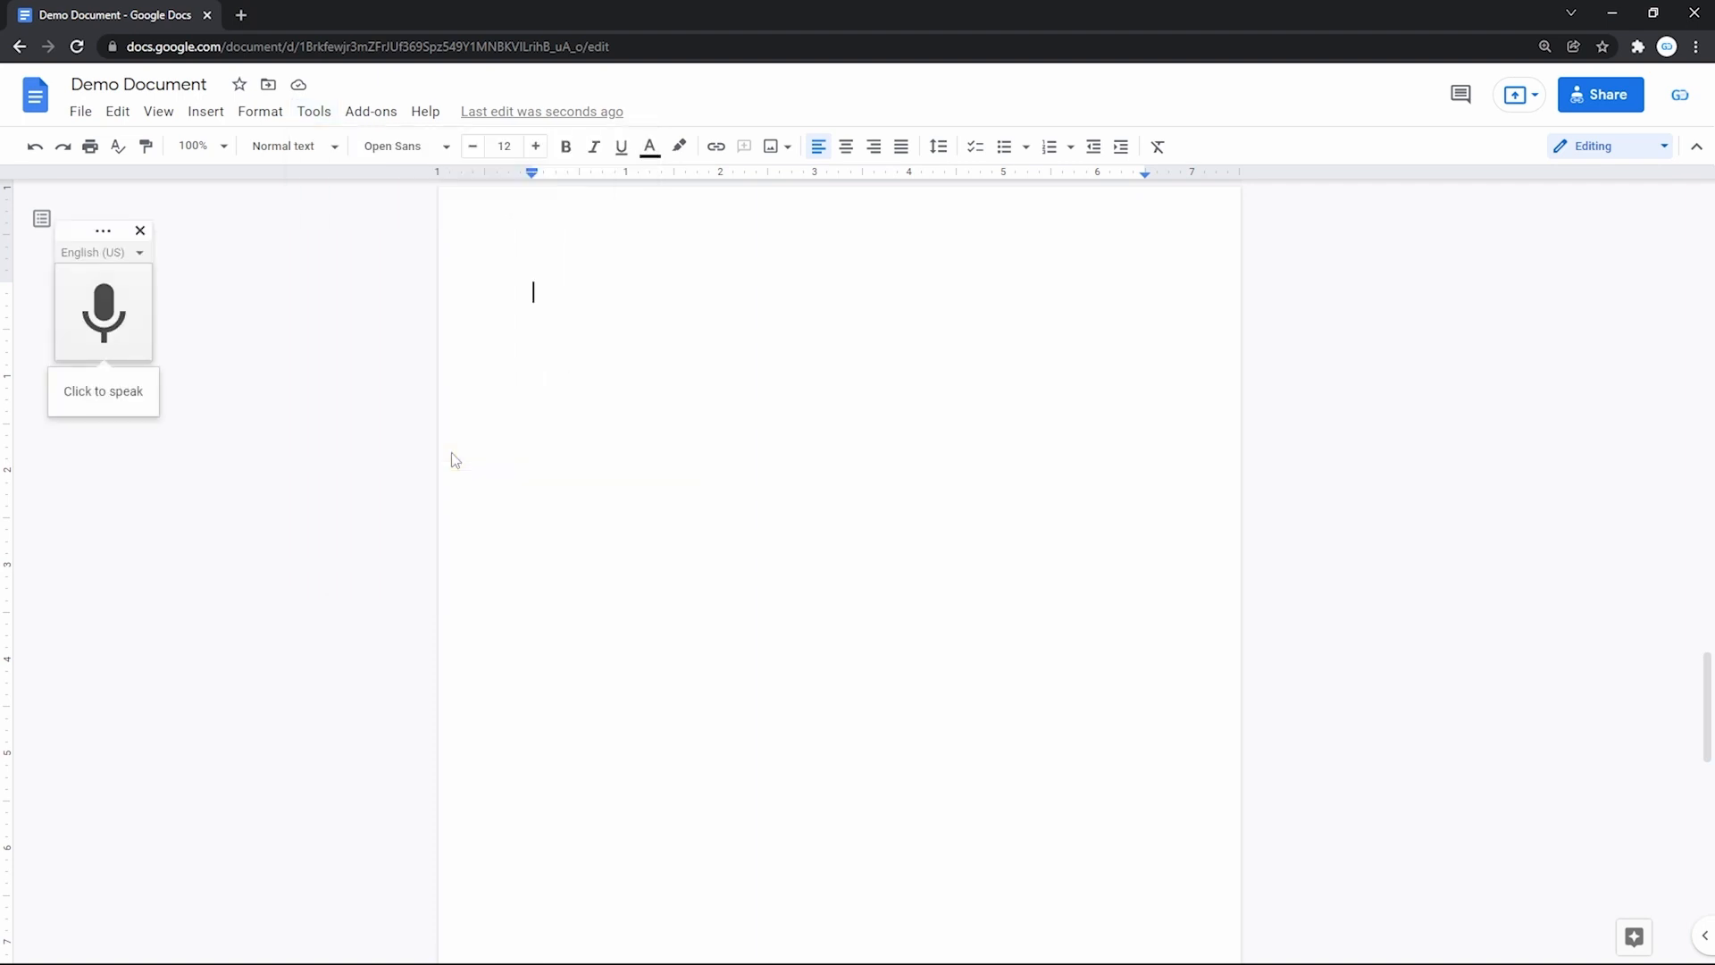
pyautogui.moveTo(122, 324)
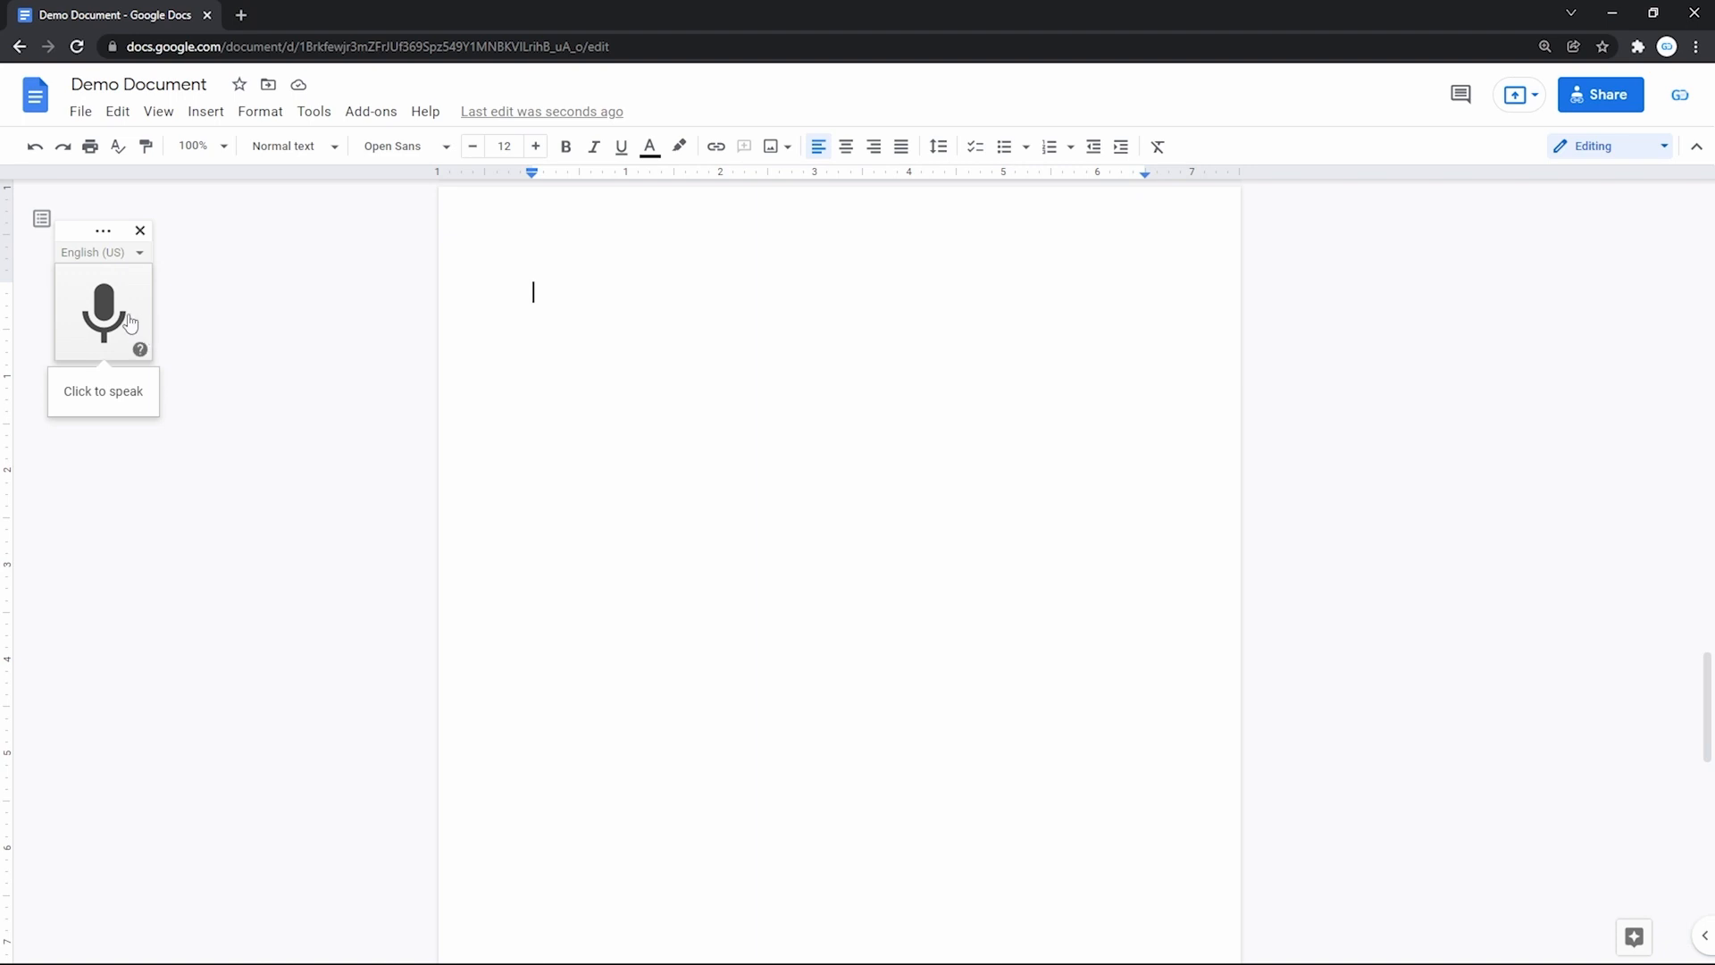
pyautogui.moveTo(191, 312)
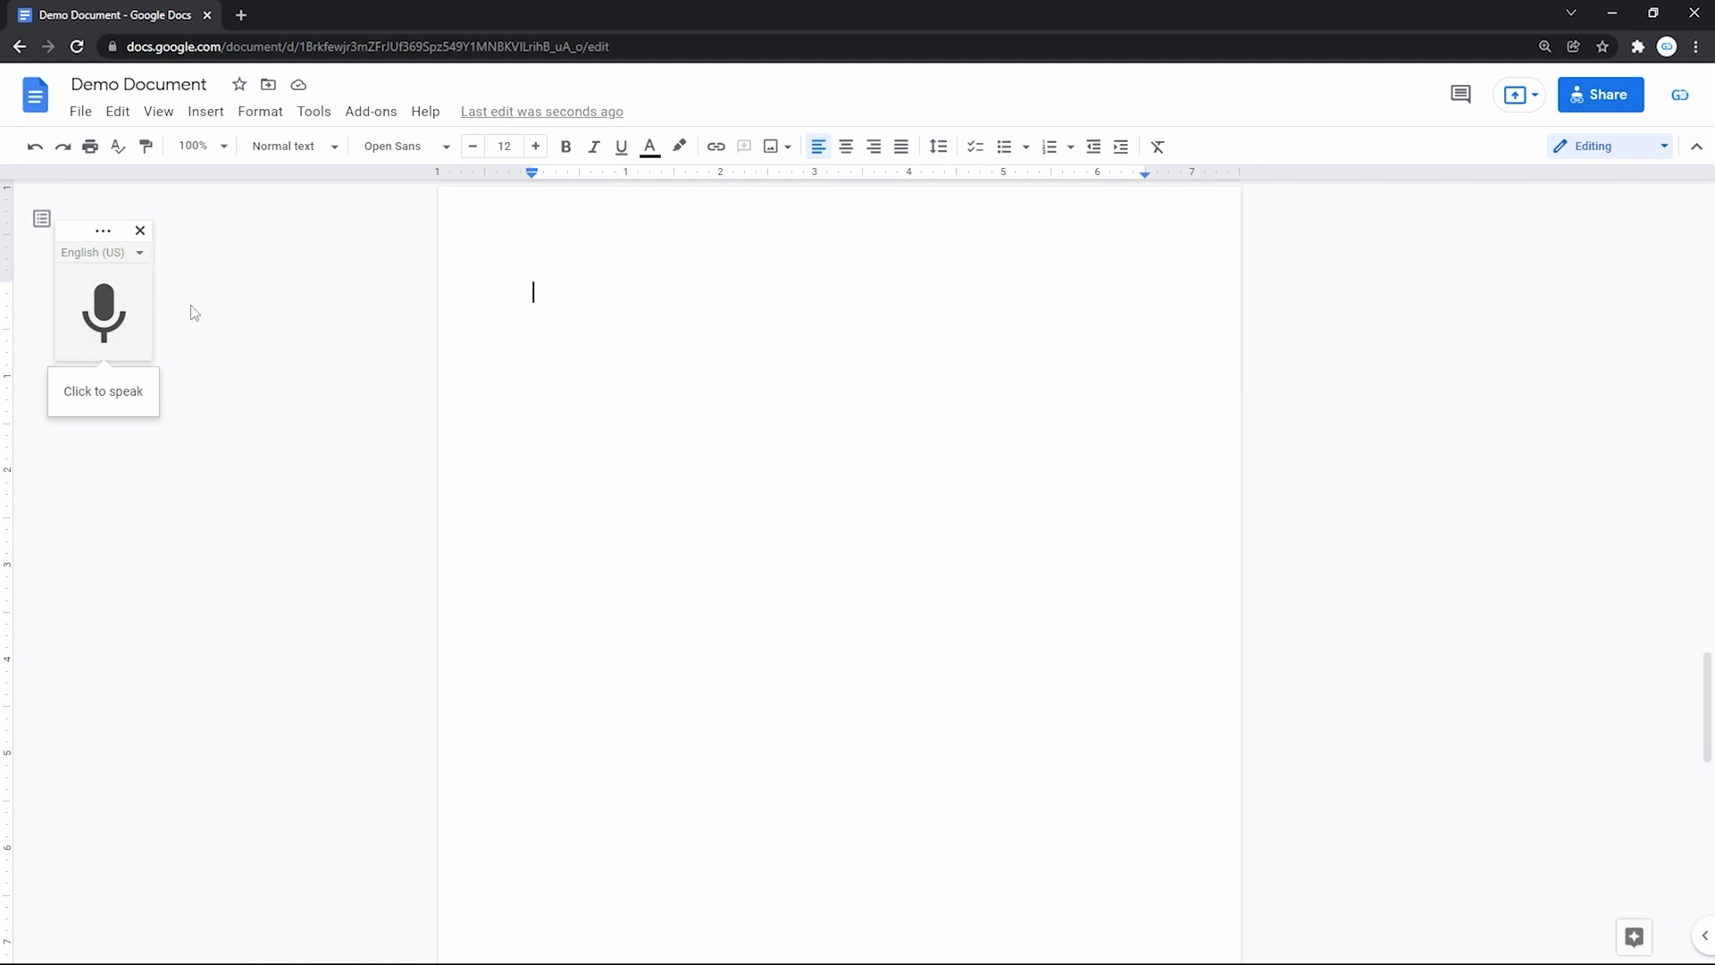
pyautogui.moveTo(161, 280)
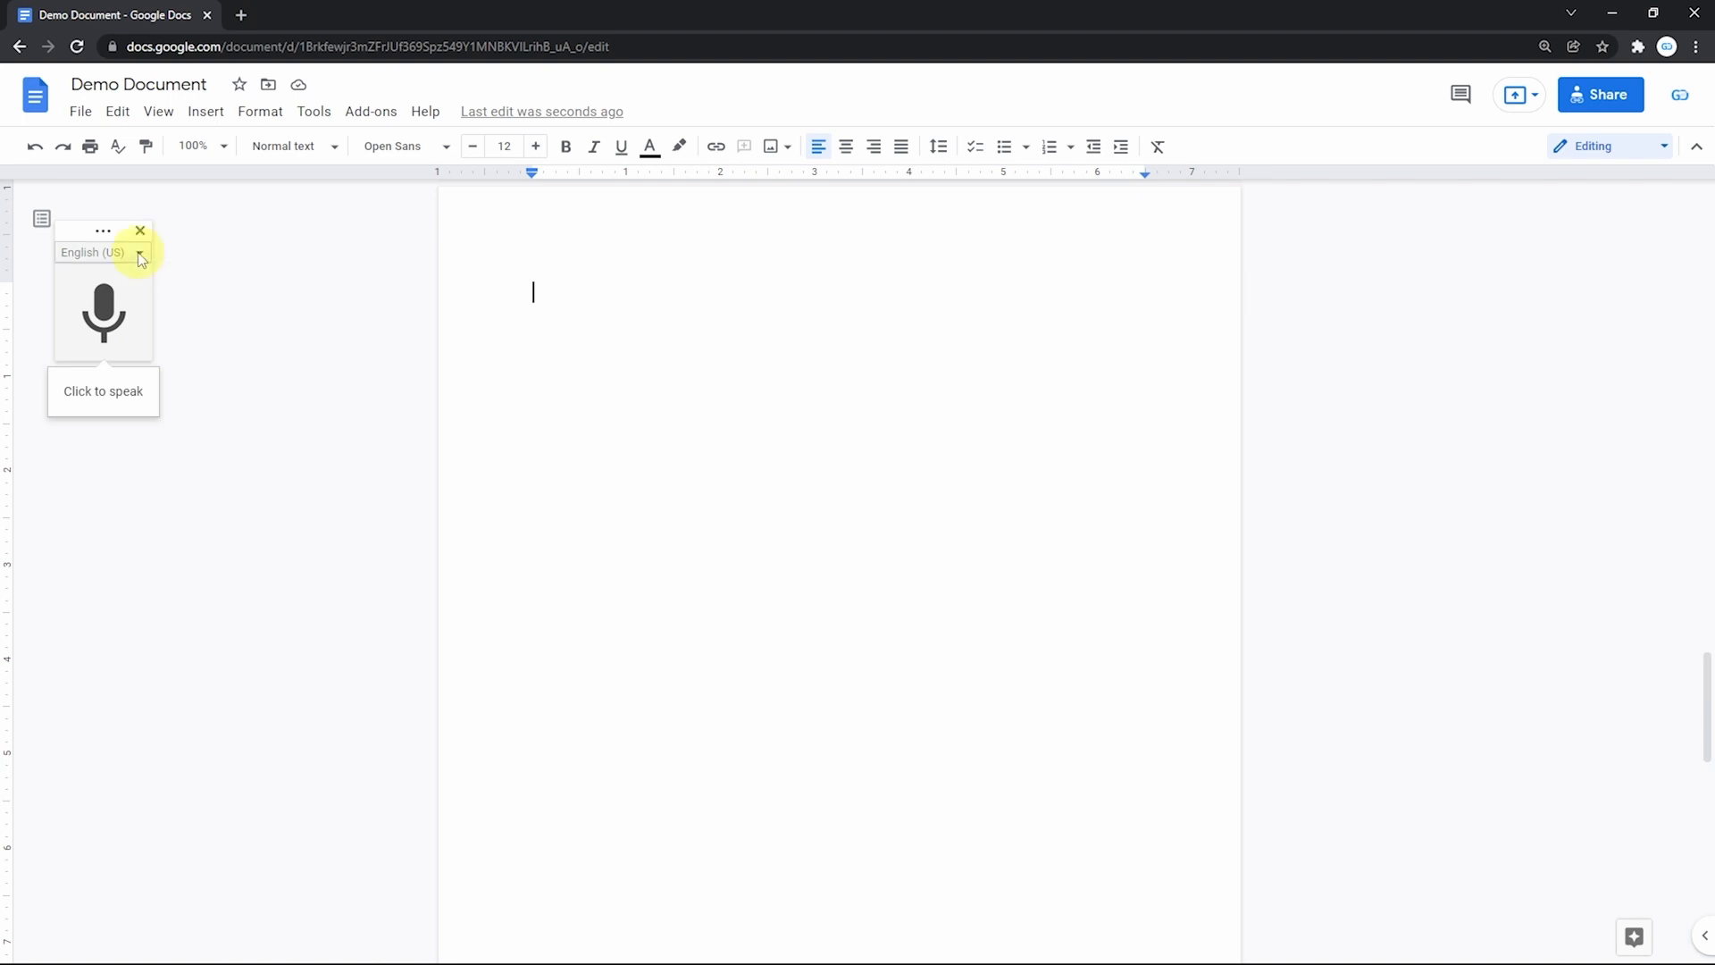
# Step: Check the dictation language, start the microphone, and allow browser microphone access
pyautogui.click(138, 252)
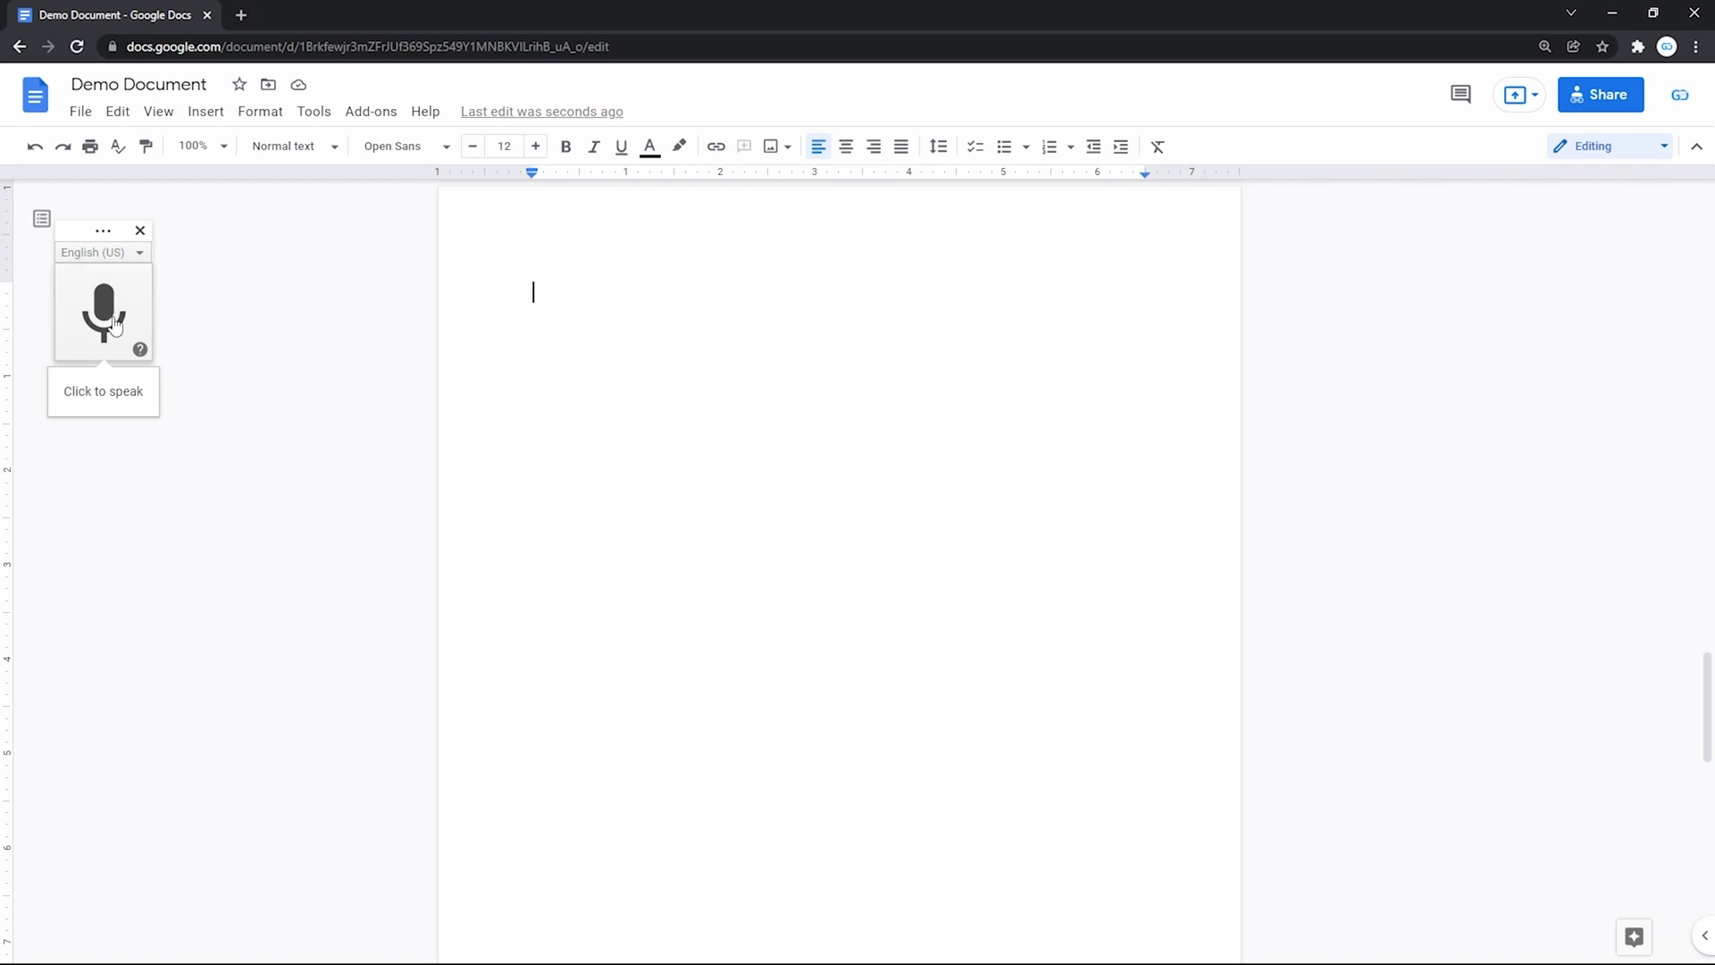
pyautogui.click(103, 312)
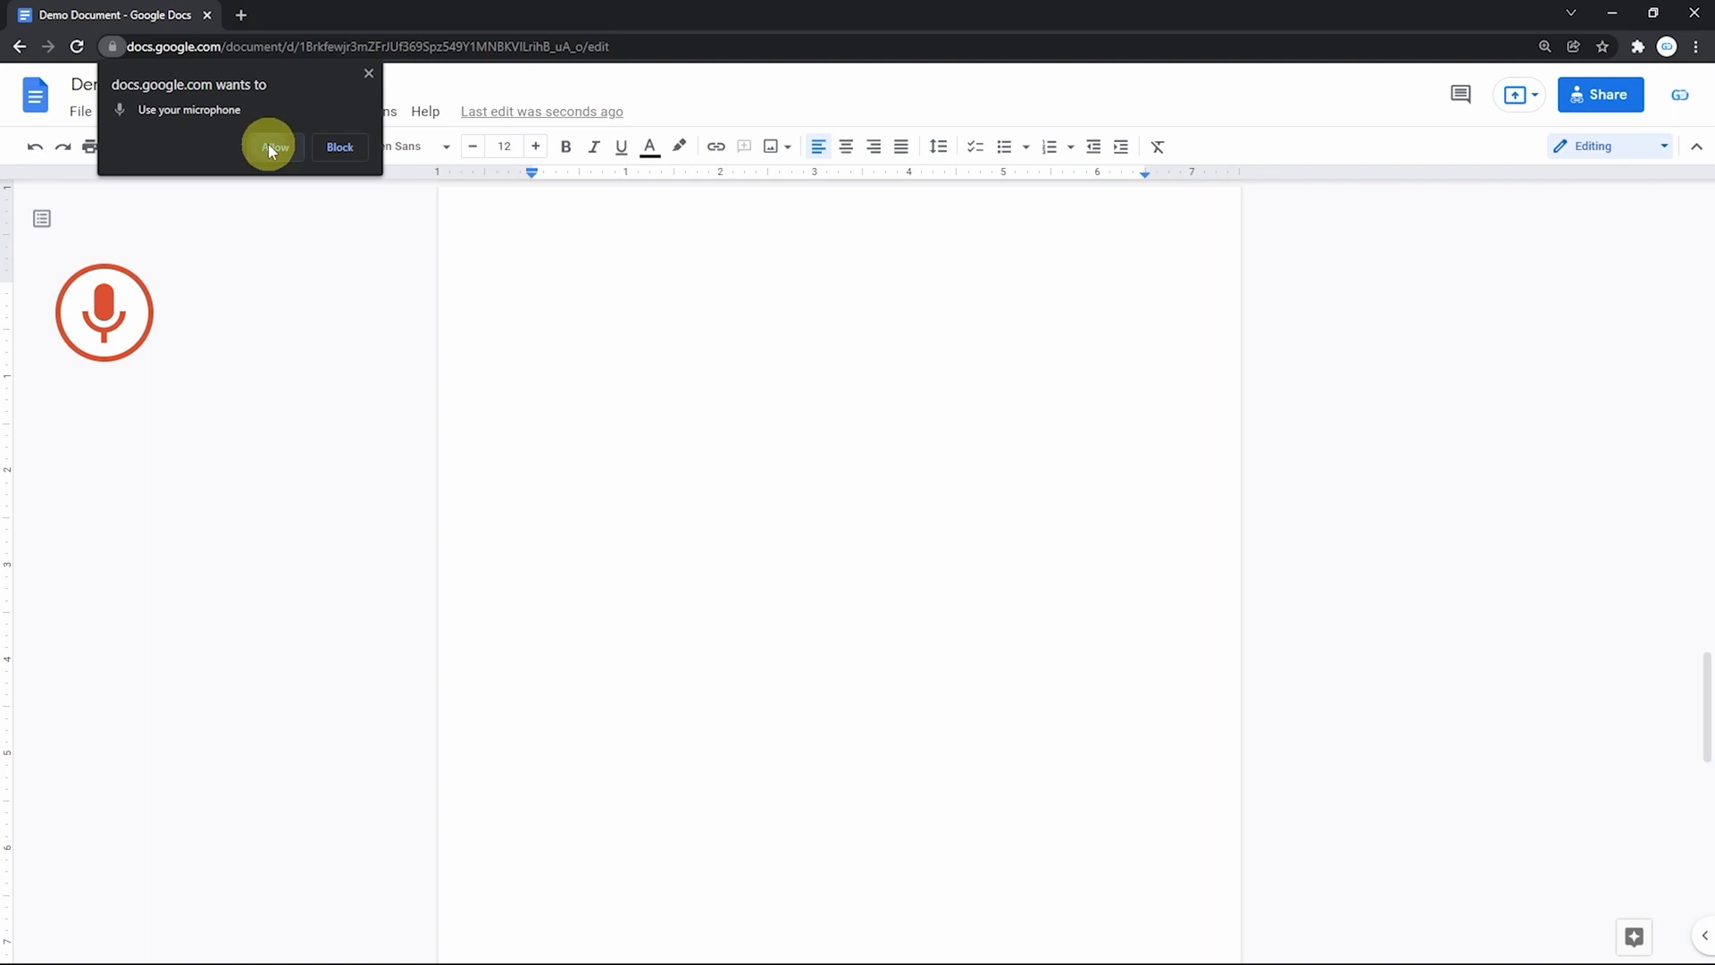
pyautogui.click(271, 146)
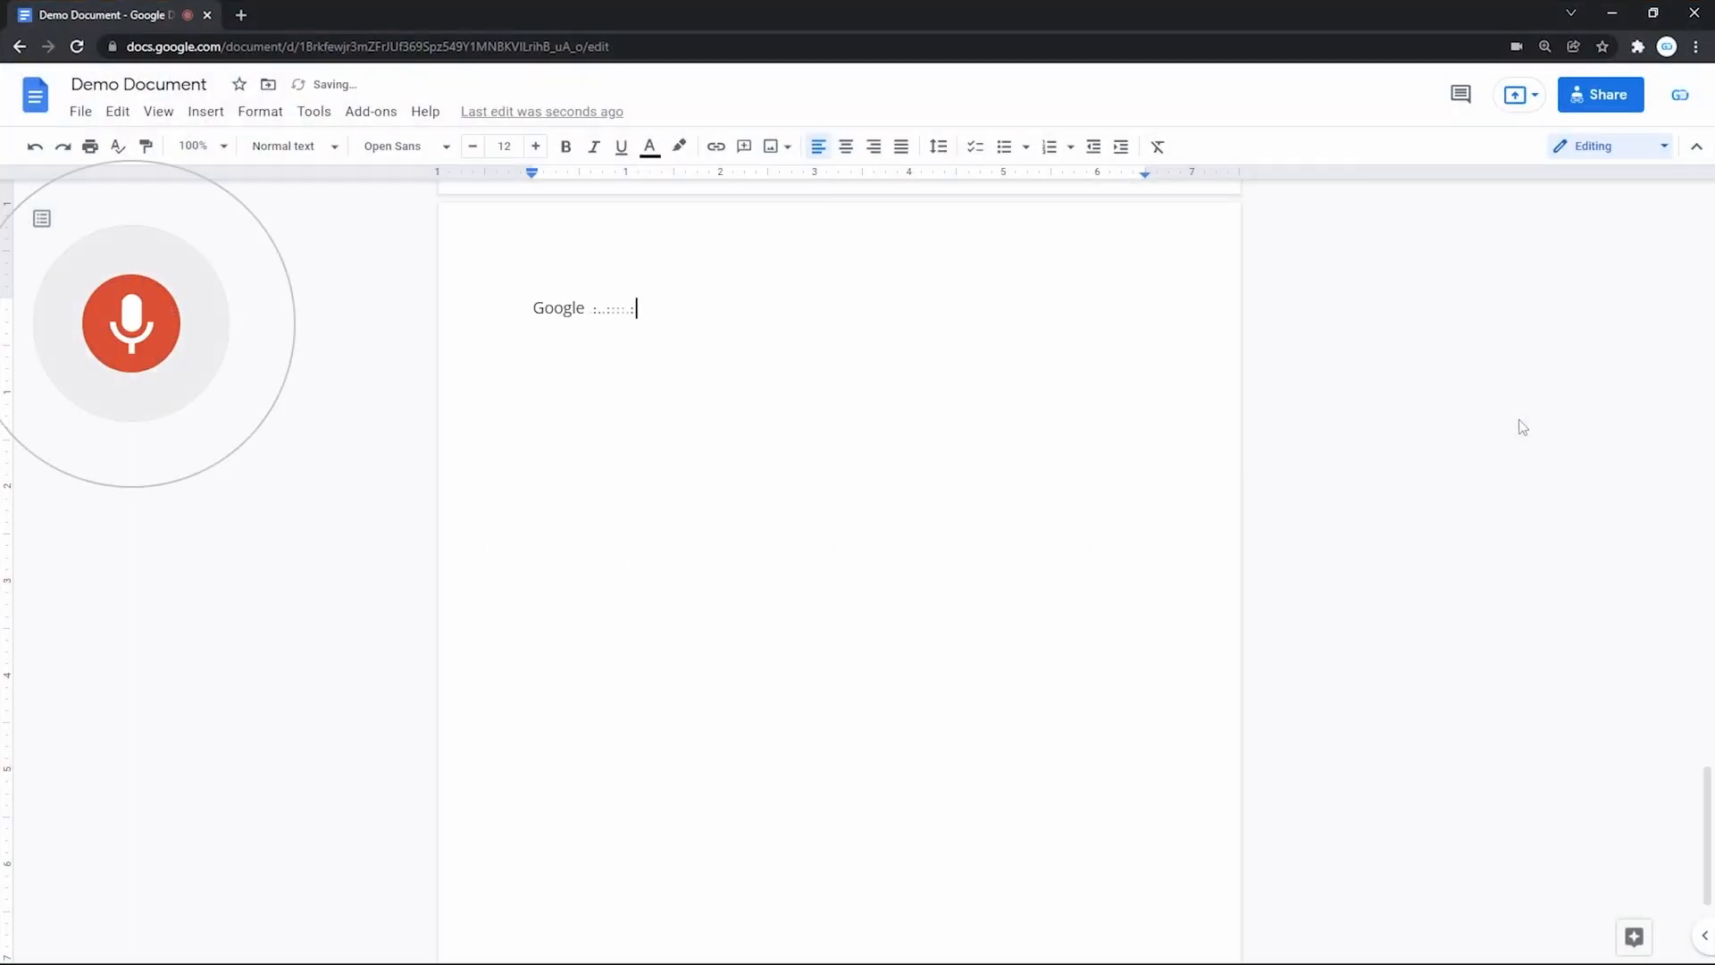
# Step: Dictate that voice typing is surprisingly accurate and supports punctuation and text commands
pyautogui.write('voice typing is surprisingly')
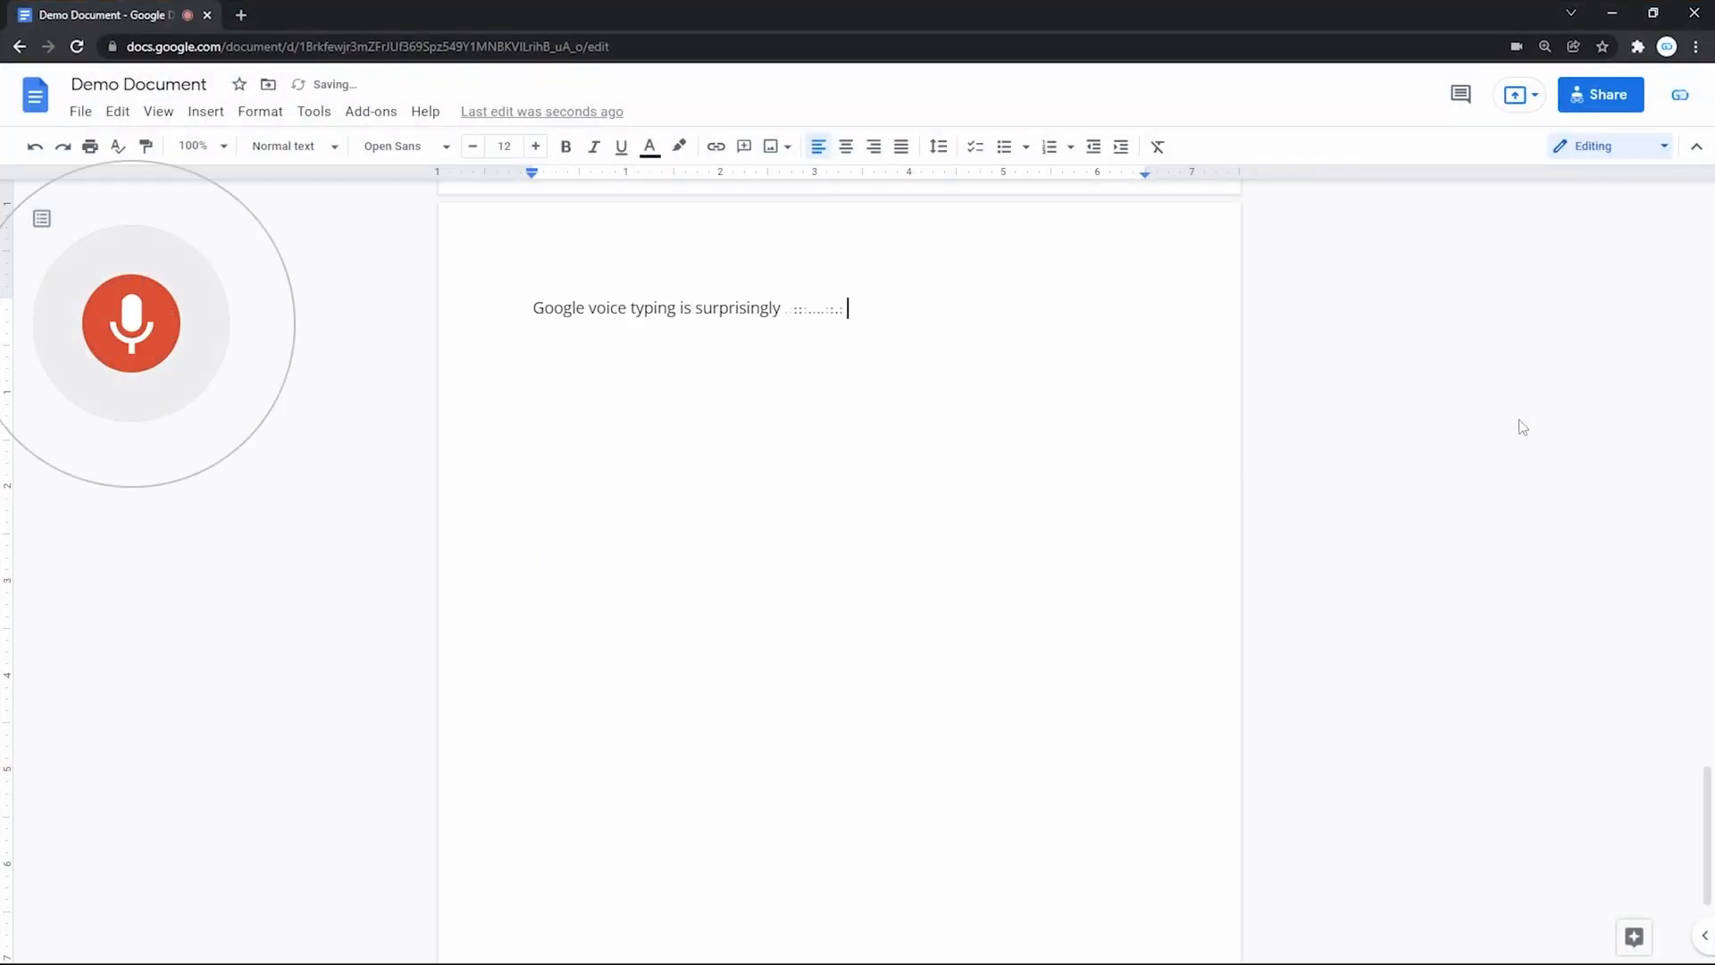
pyautogui.write('accurate, as you can tell. It also')
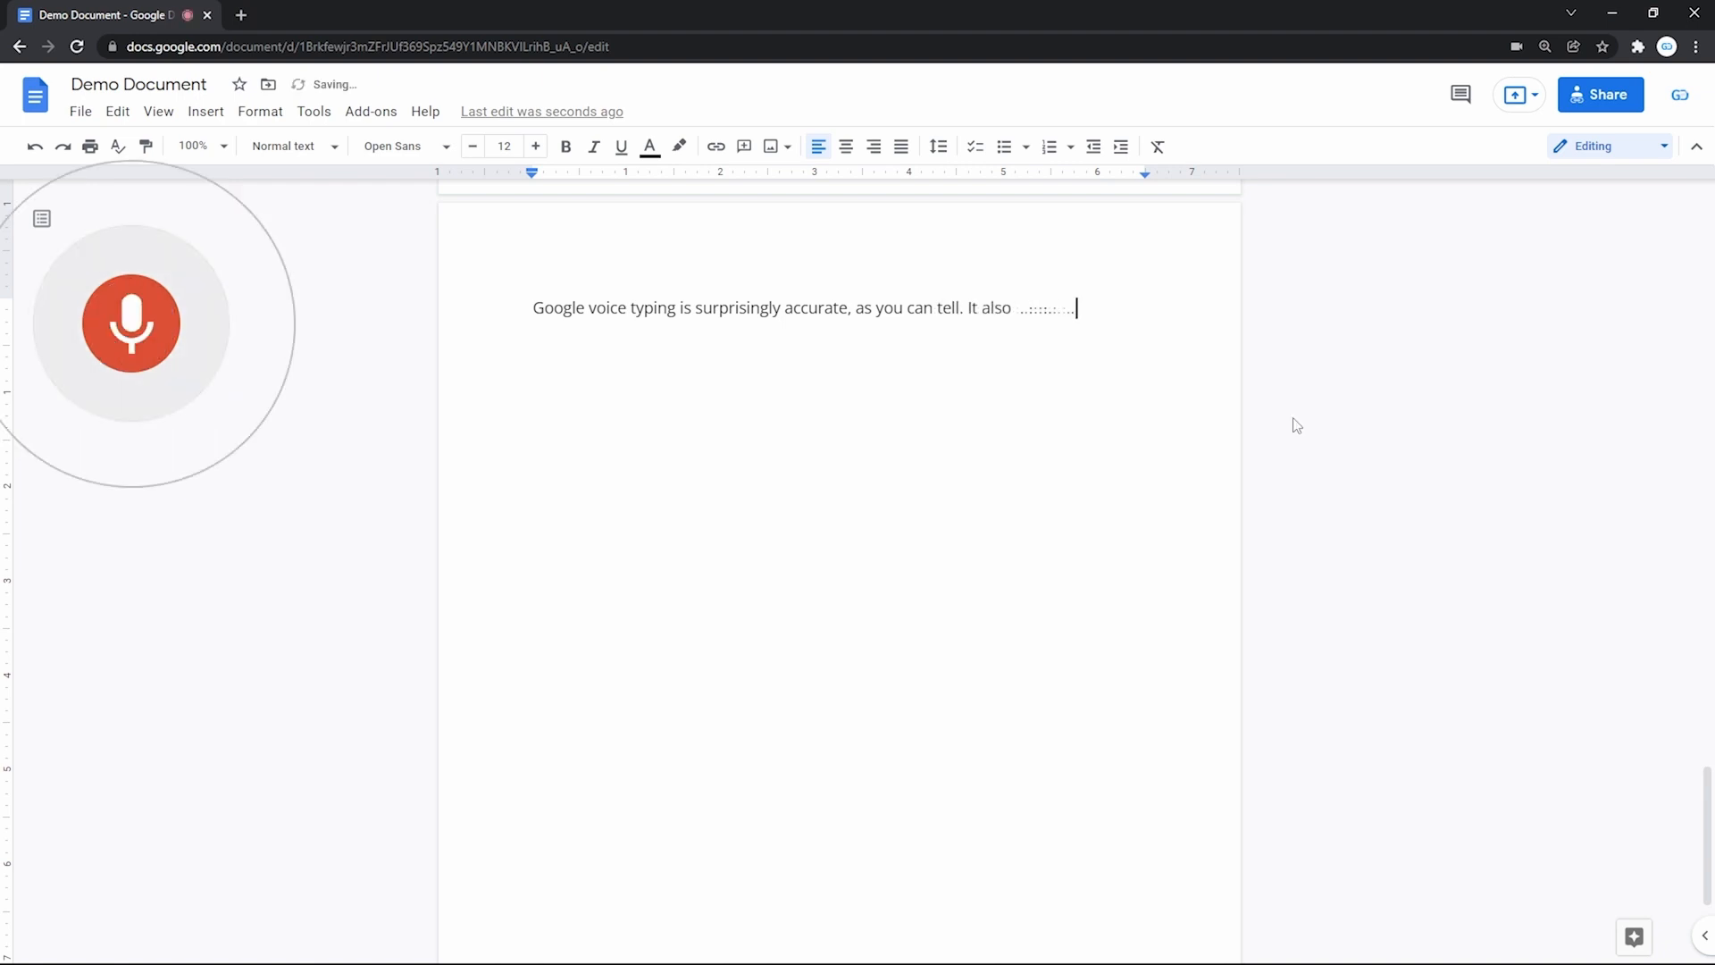
pyautogui.write('features punctuation by voice and common')
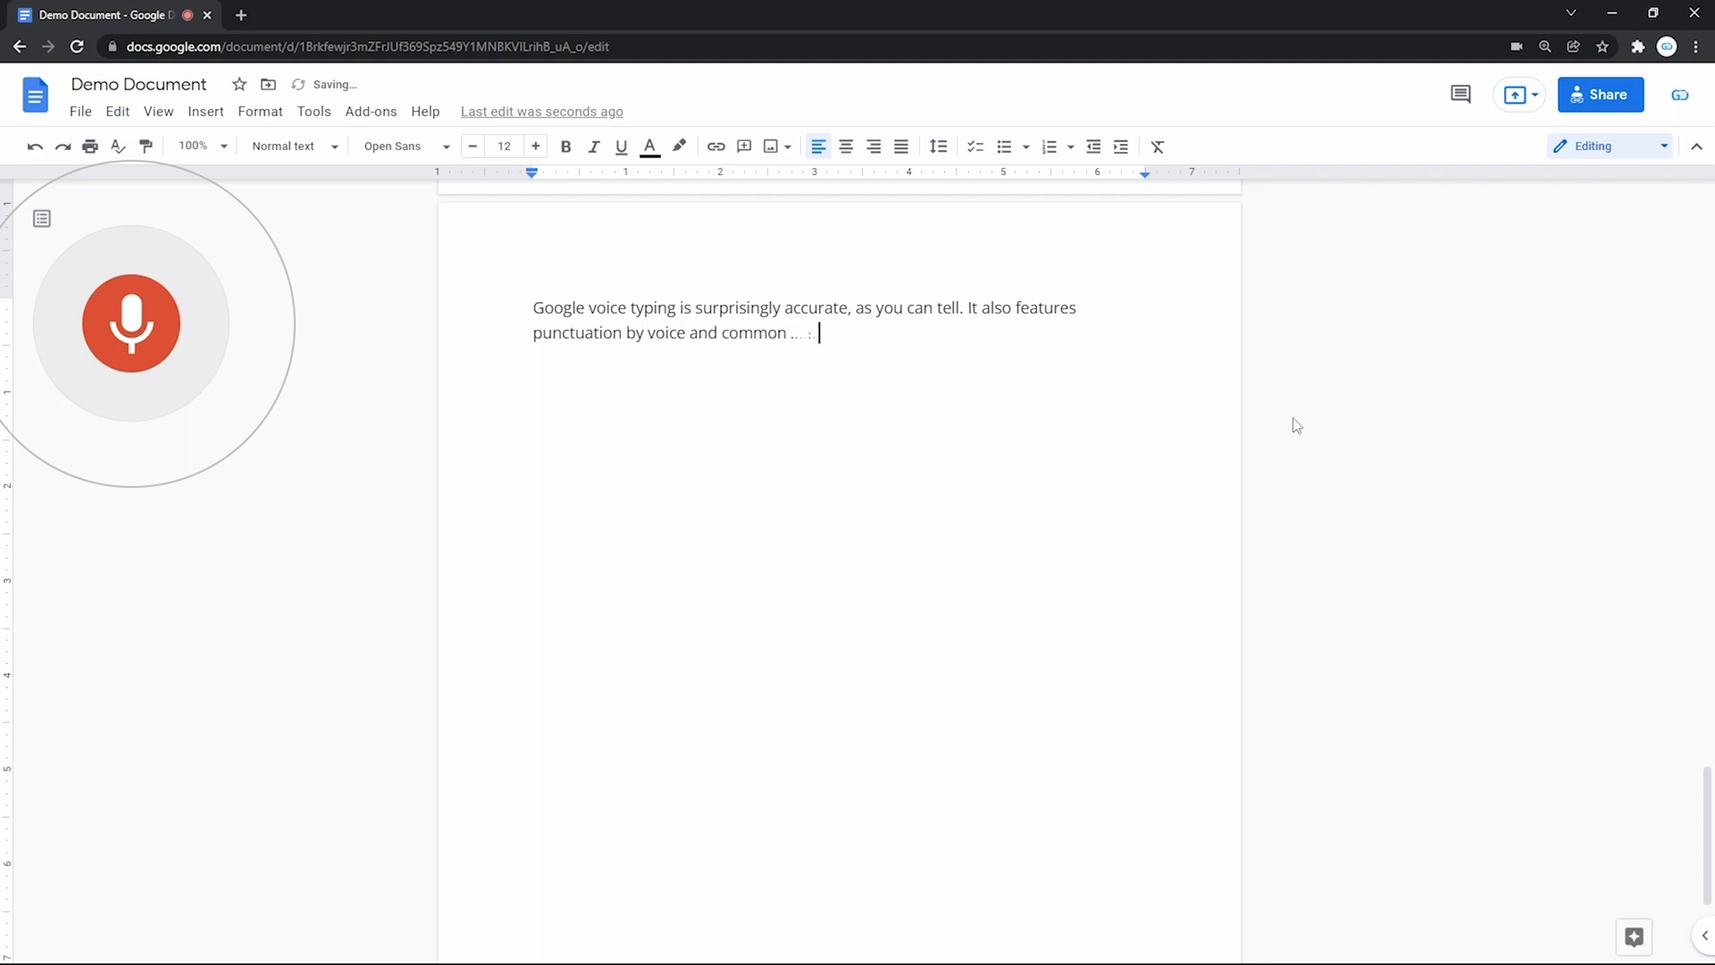
pyautogui.write('text commands on the')
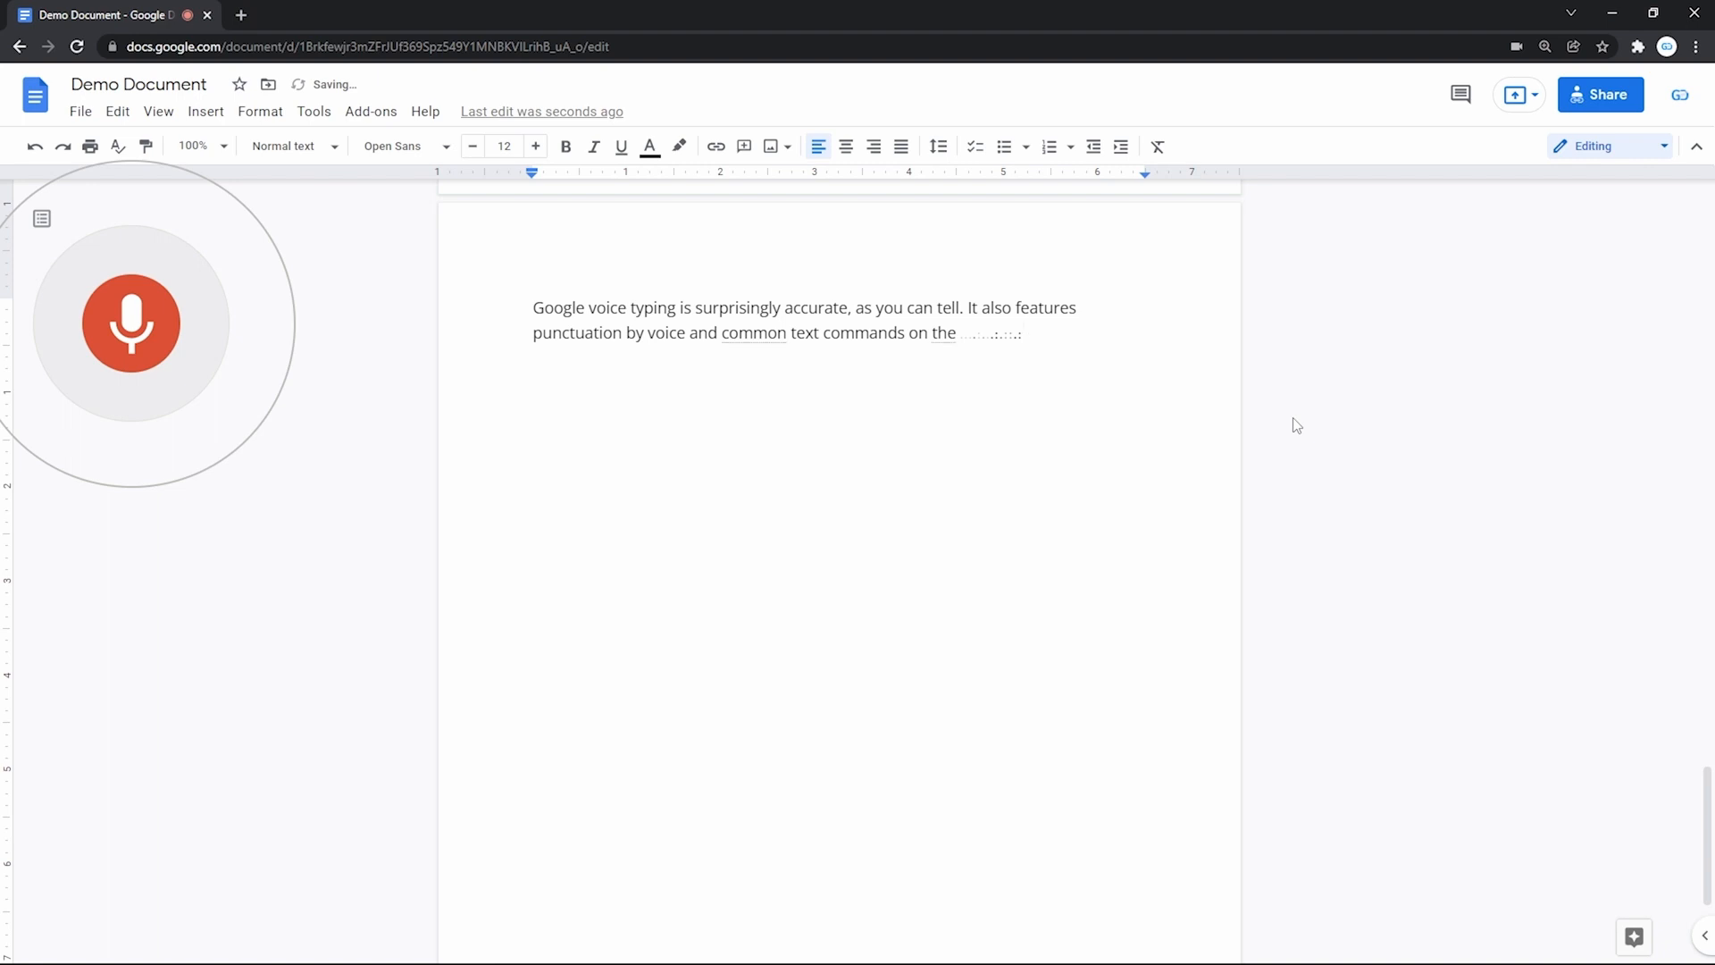
pyautogui.write('example')
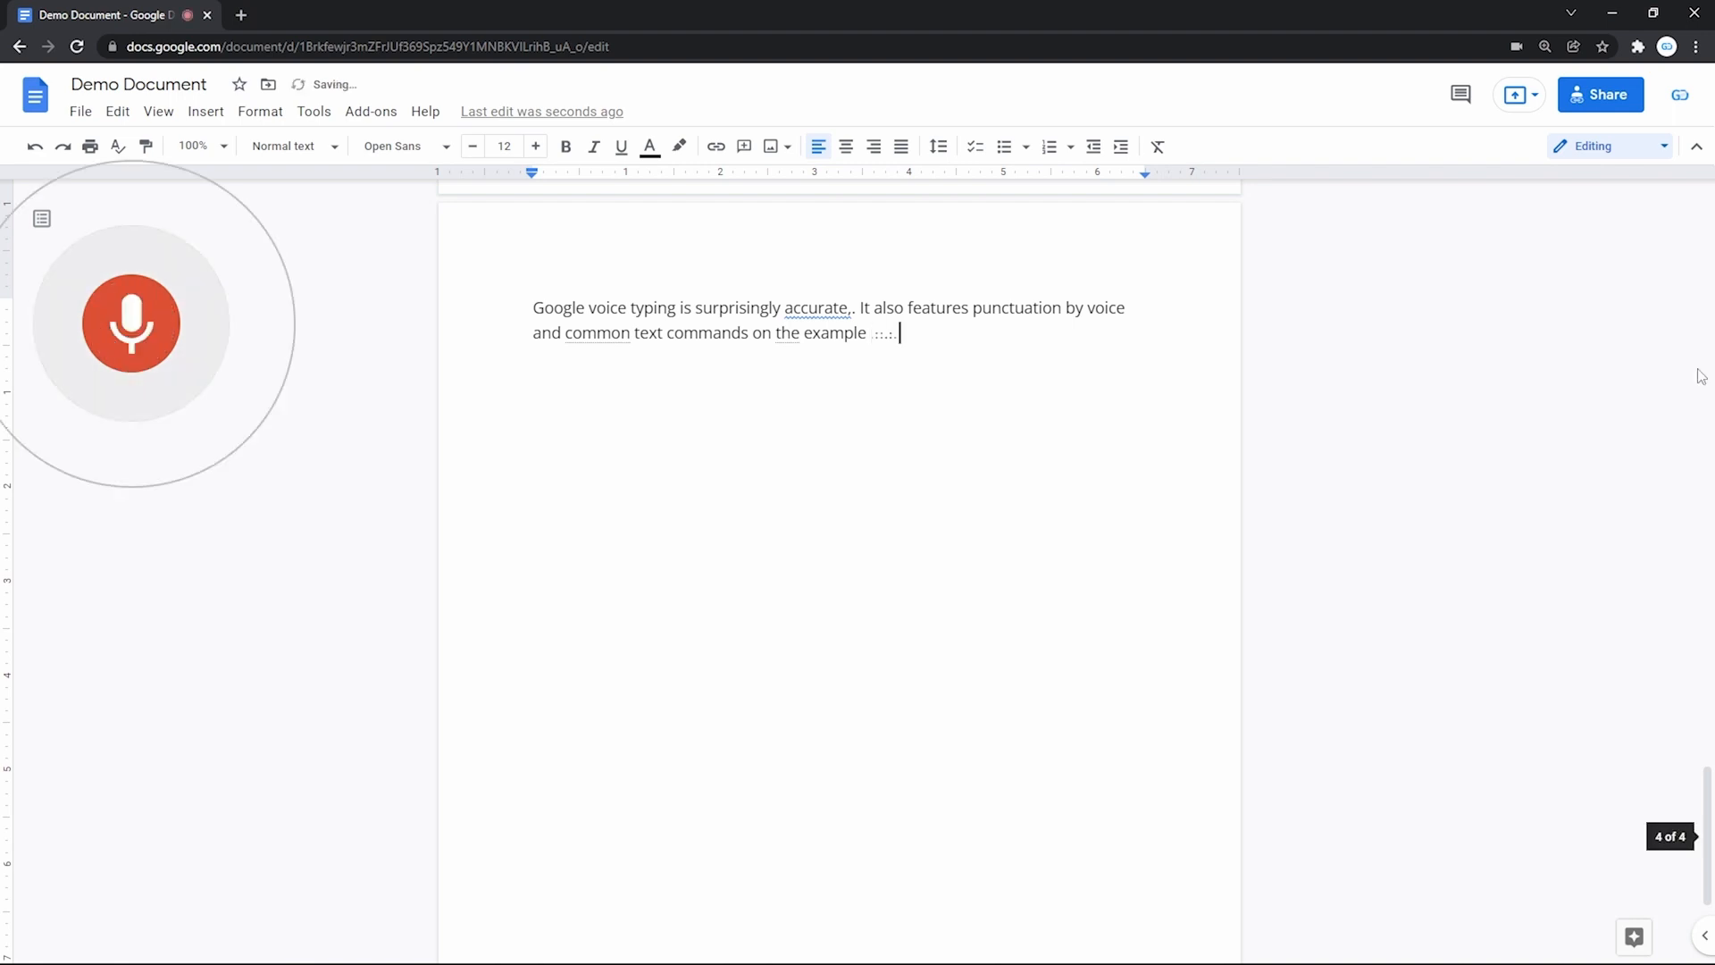
# Step: Dictate that Google Voice typing even supports text formatting
pyautogui.write('And Google Voice')
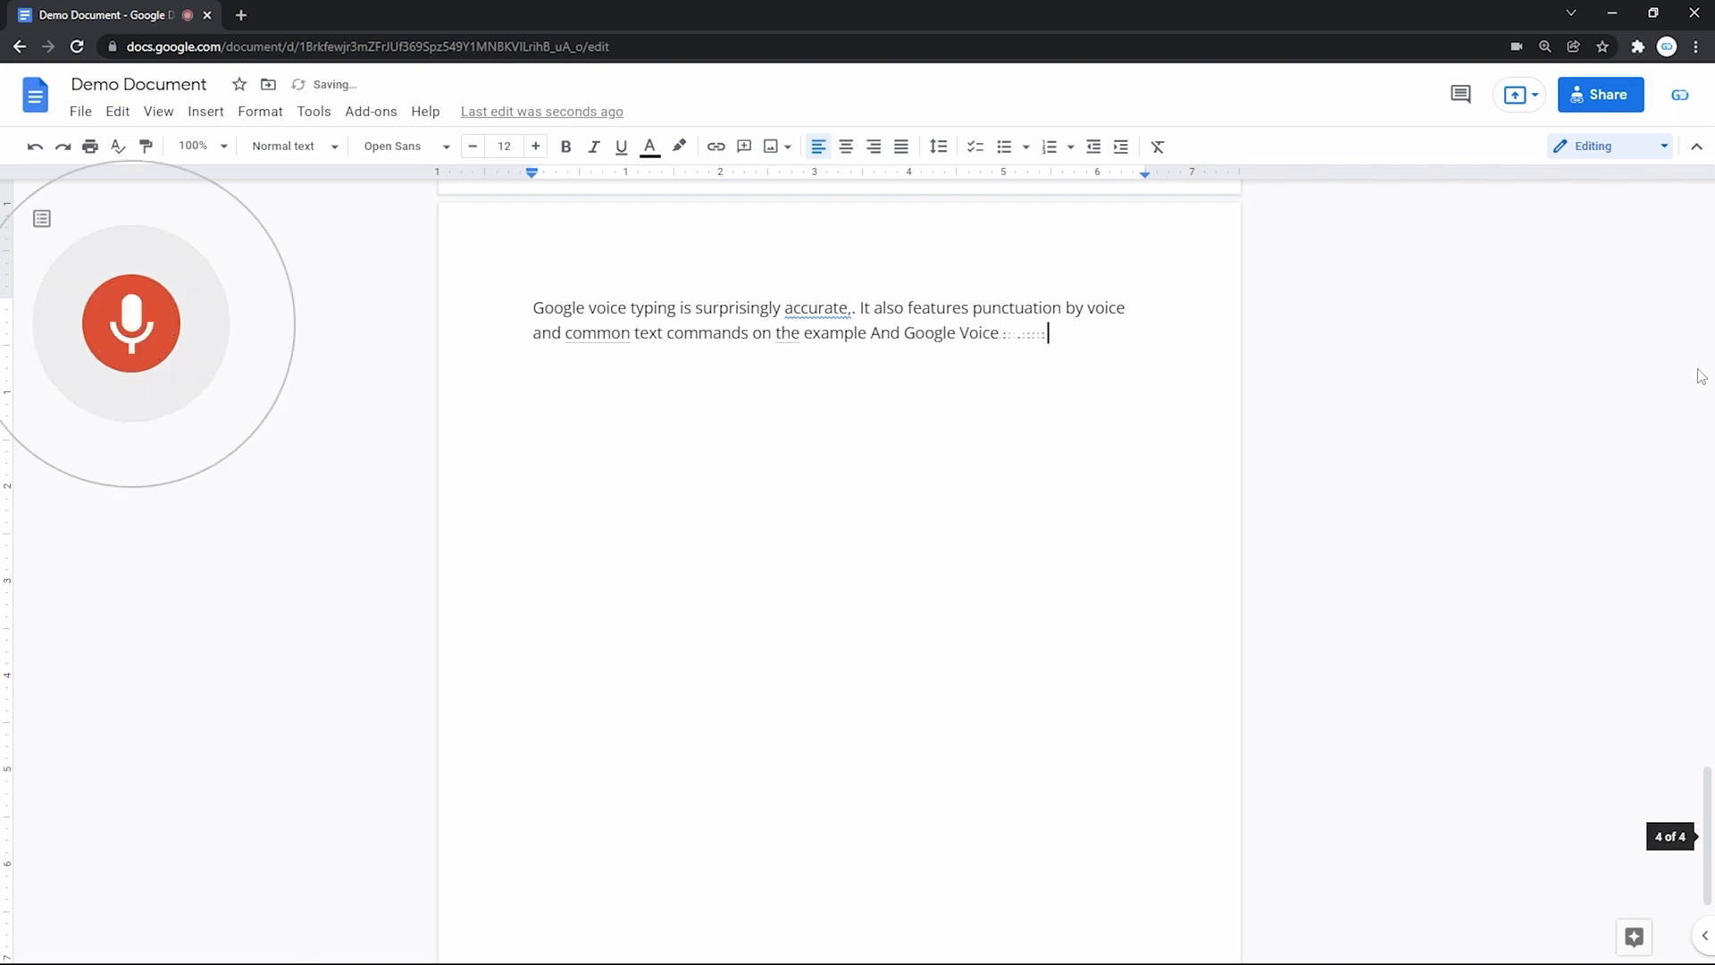
pyautogui.write('typing even supports text')
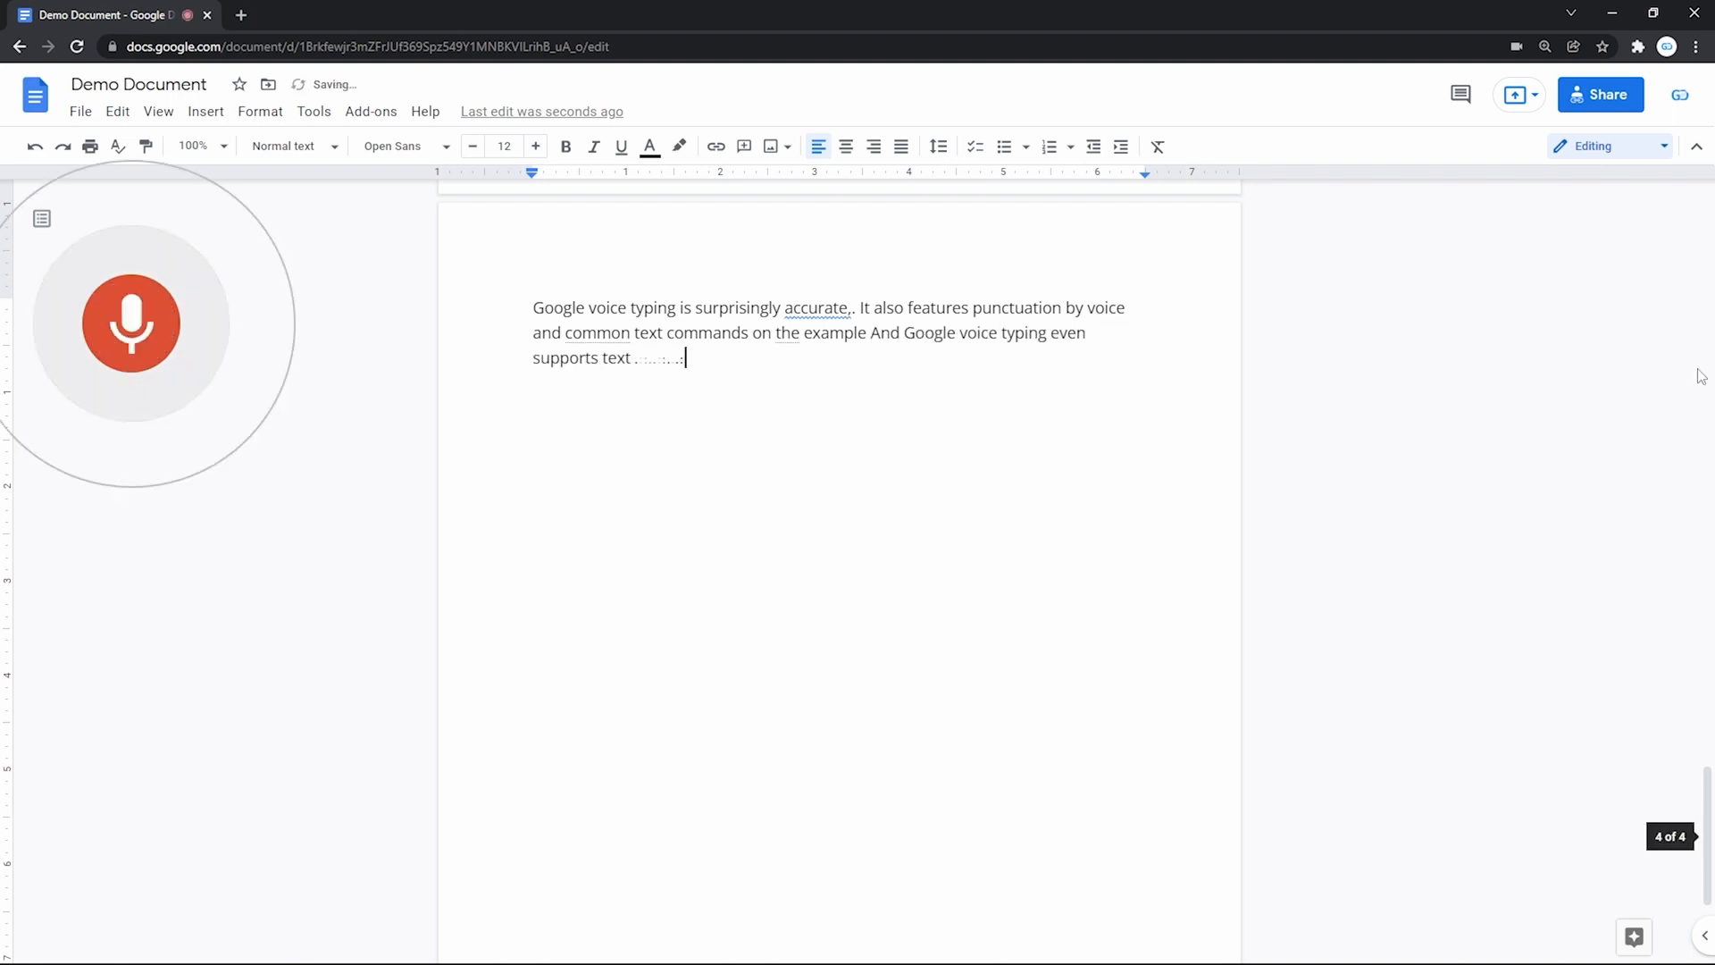
pyautogui.write('formatting')
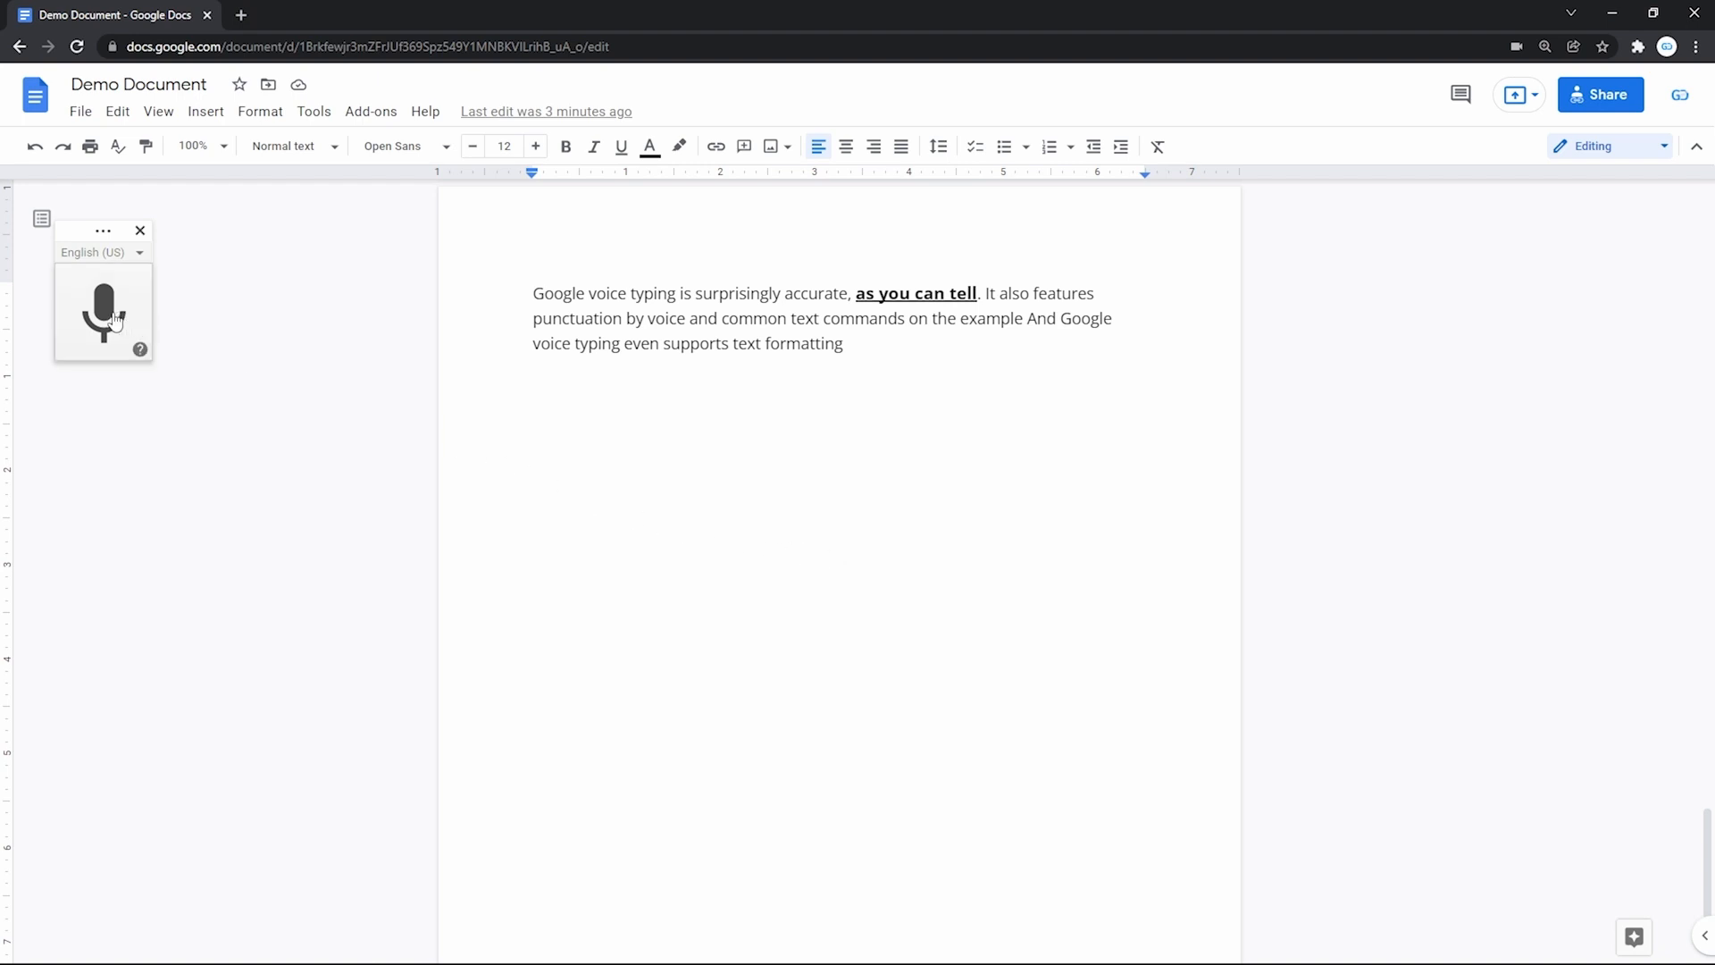
pyautogui.moveTo(141, 350)
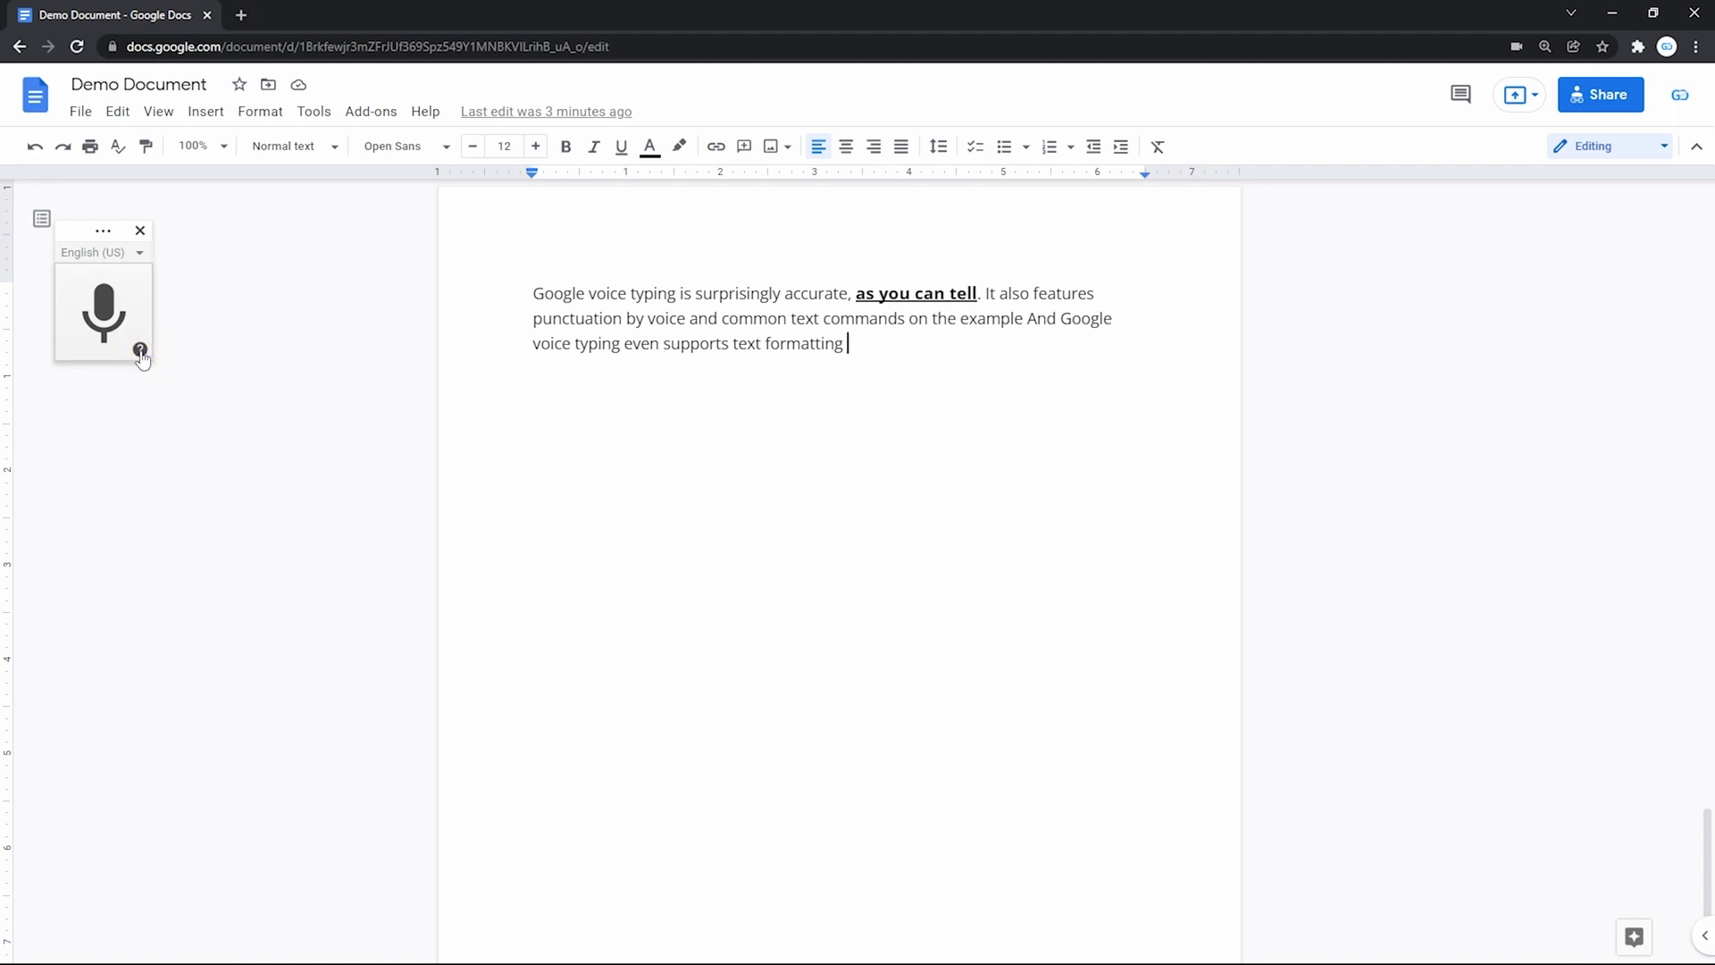
# Step: Open the voice typing Help panel from the widget's ? icon
pyautogui.click(140, 350)
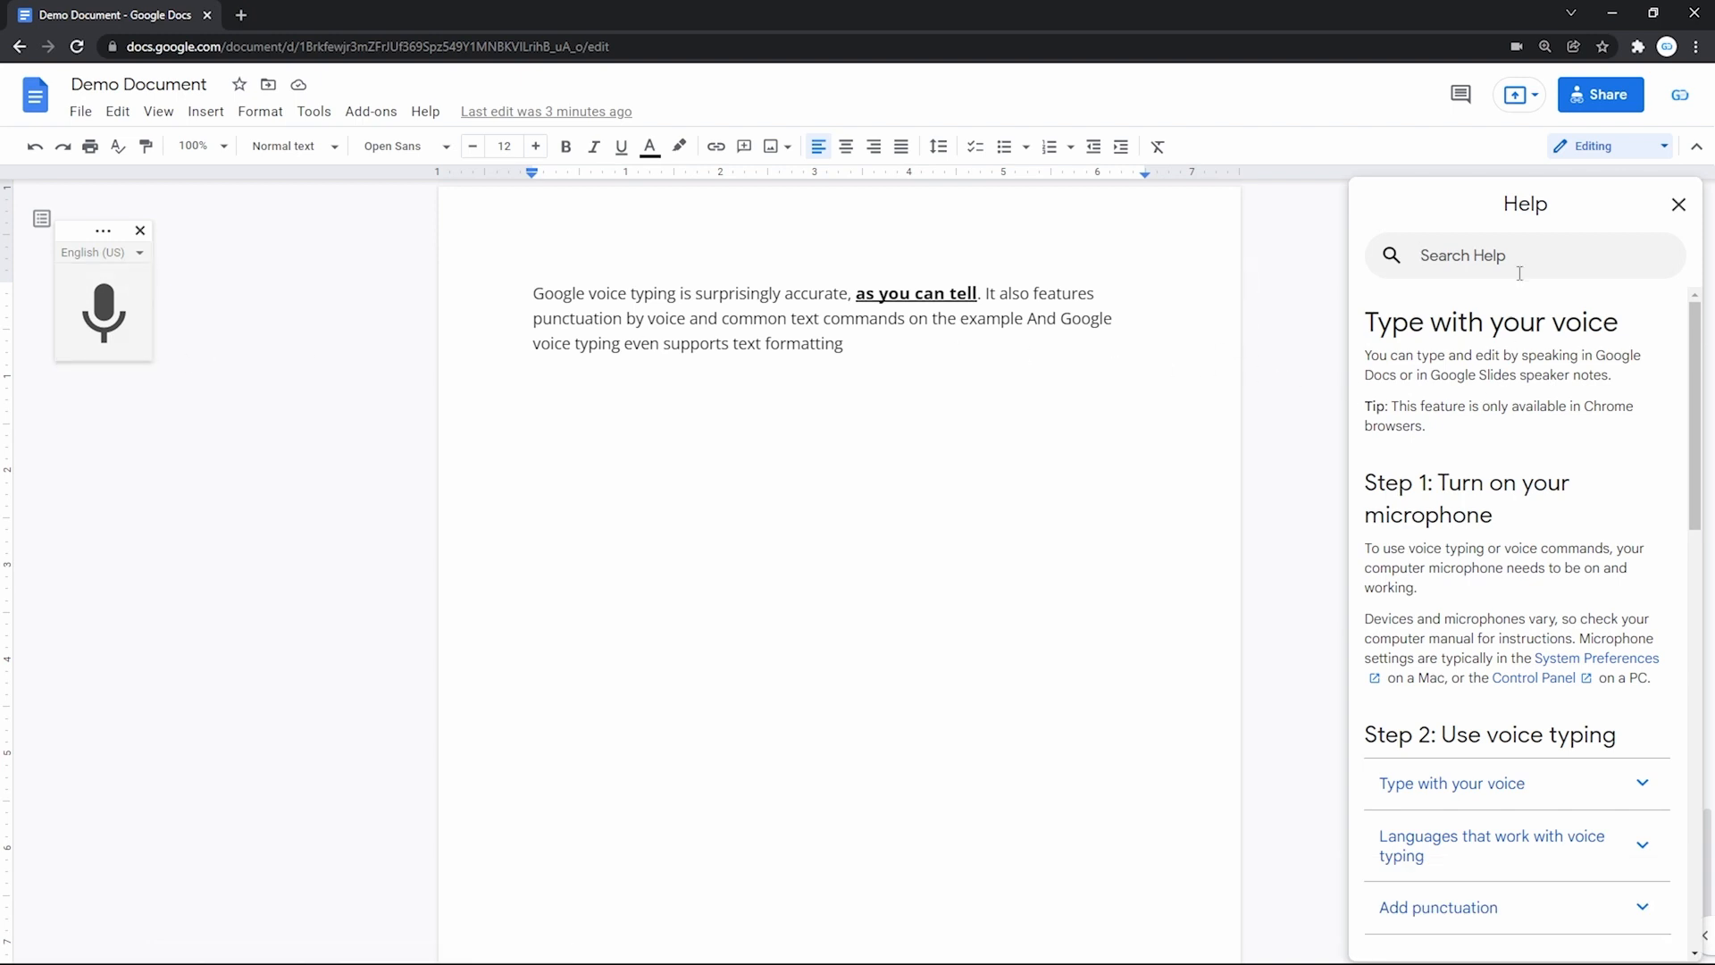
# Step: Expand 'Edit your document' in the Help panel and scroll through its commands
pyautogui.scroll(-3)
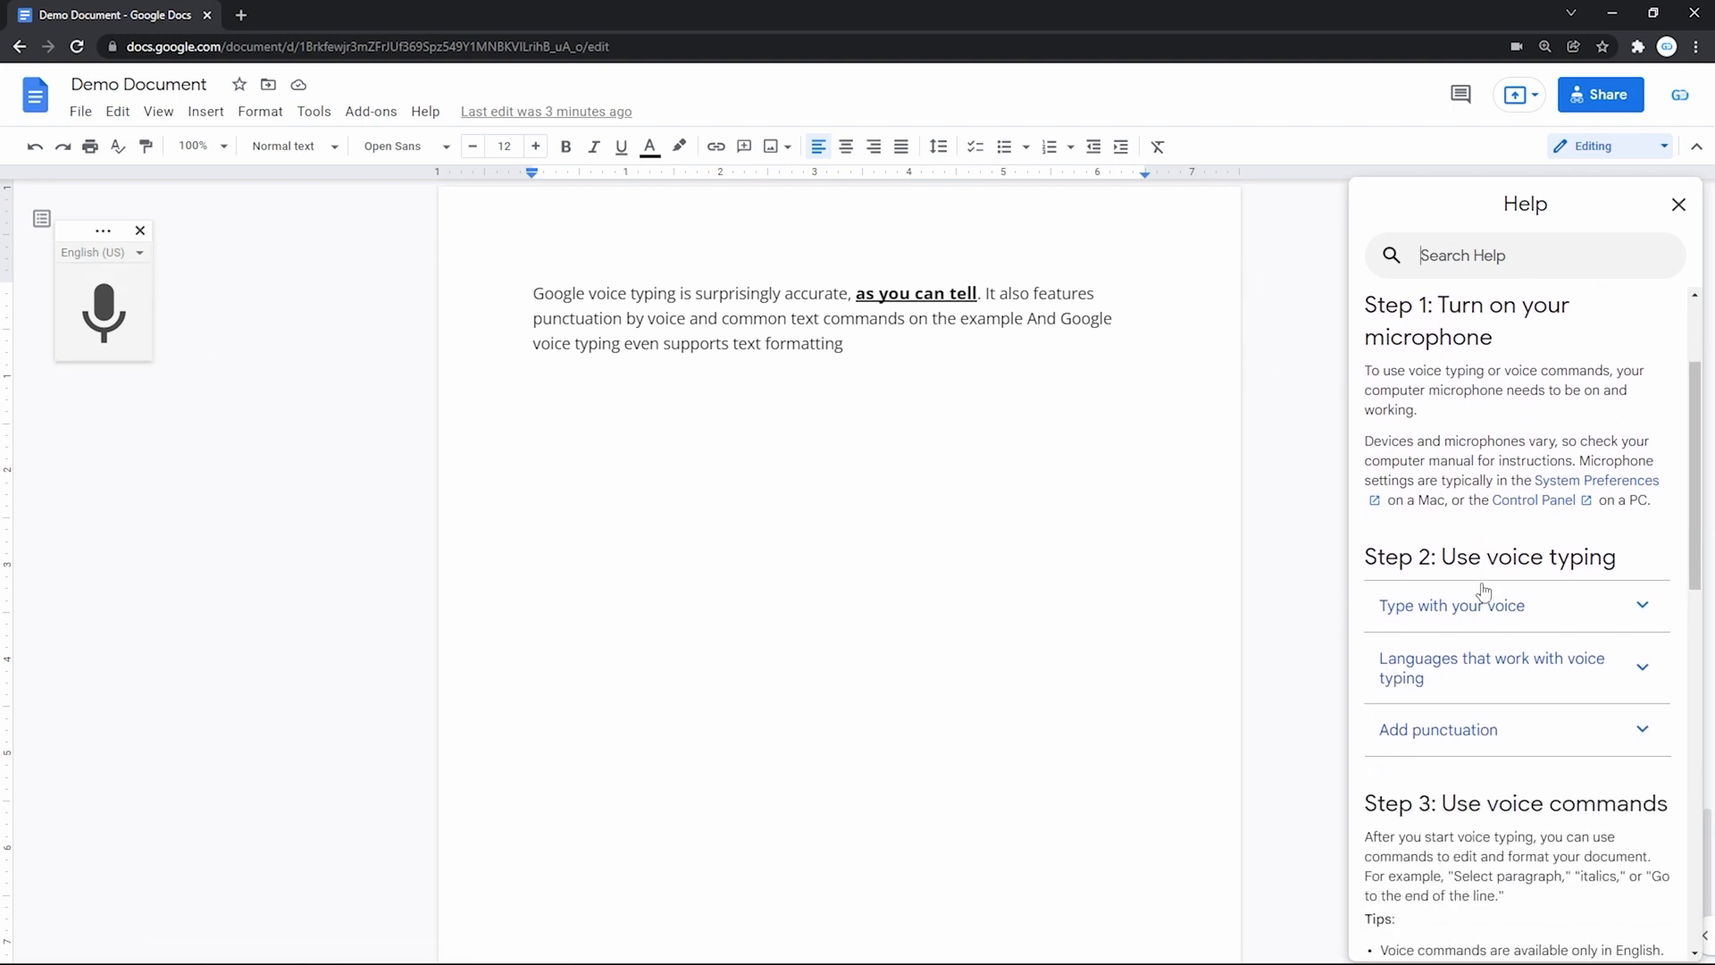
pyautogui.scroll(-3)
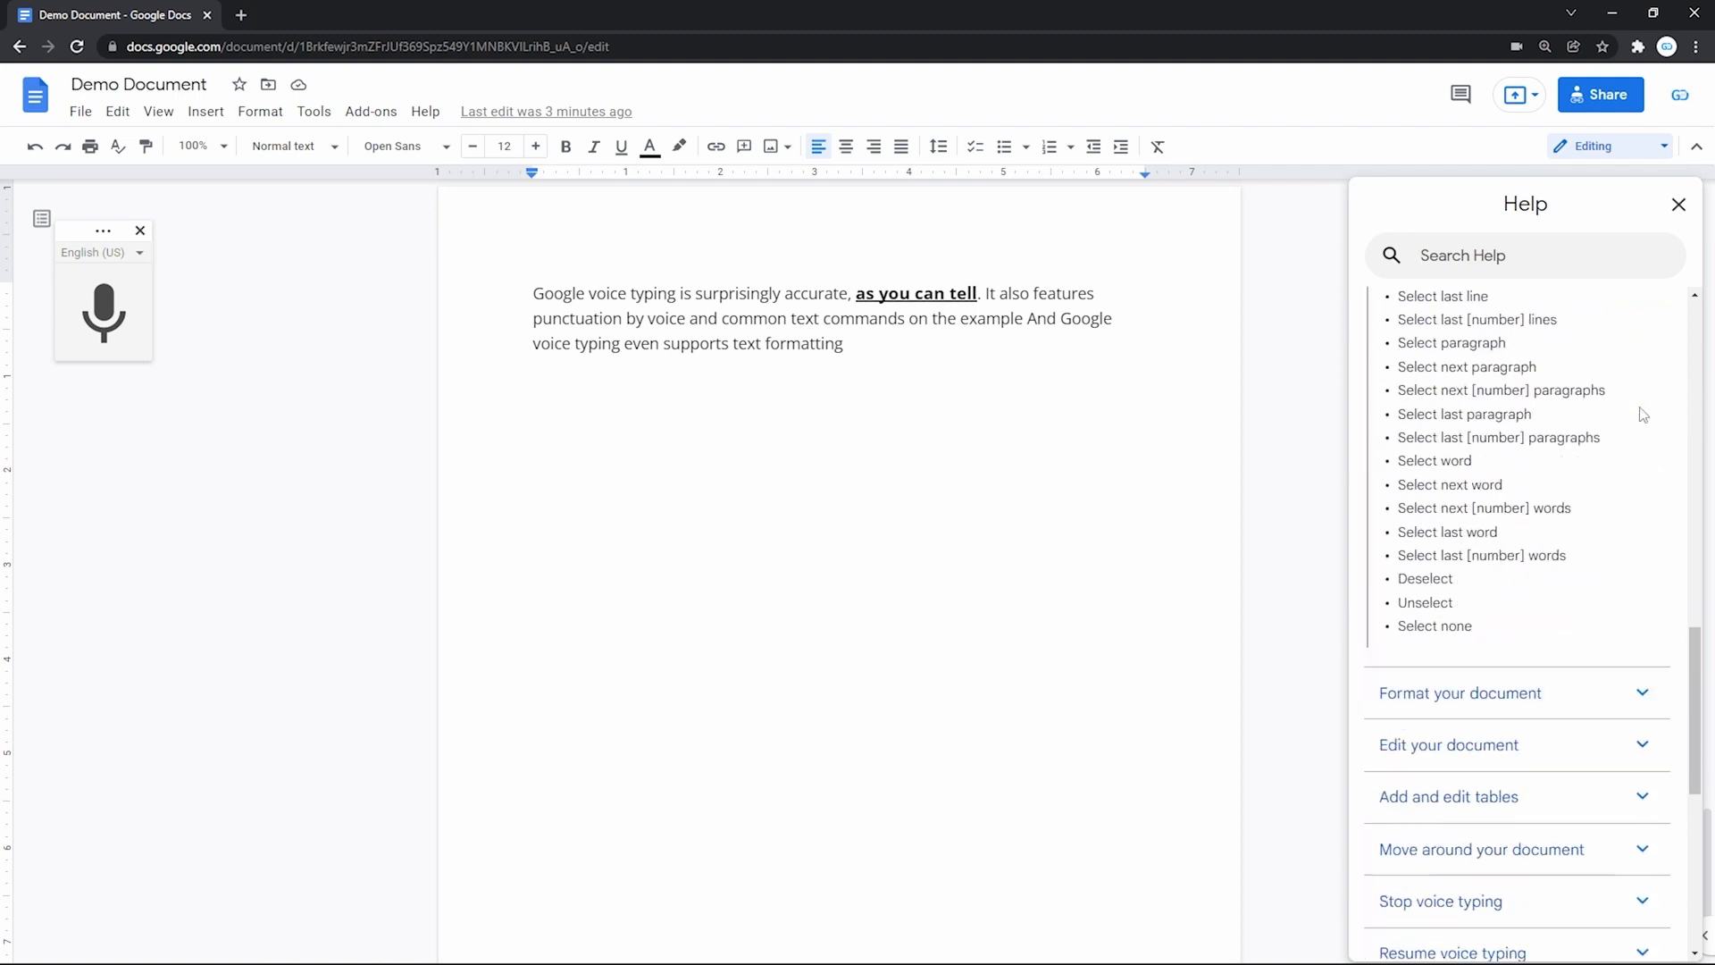
pyautogui.click(1447, 366)
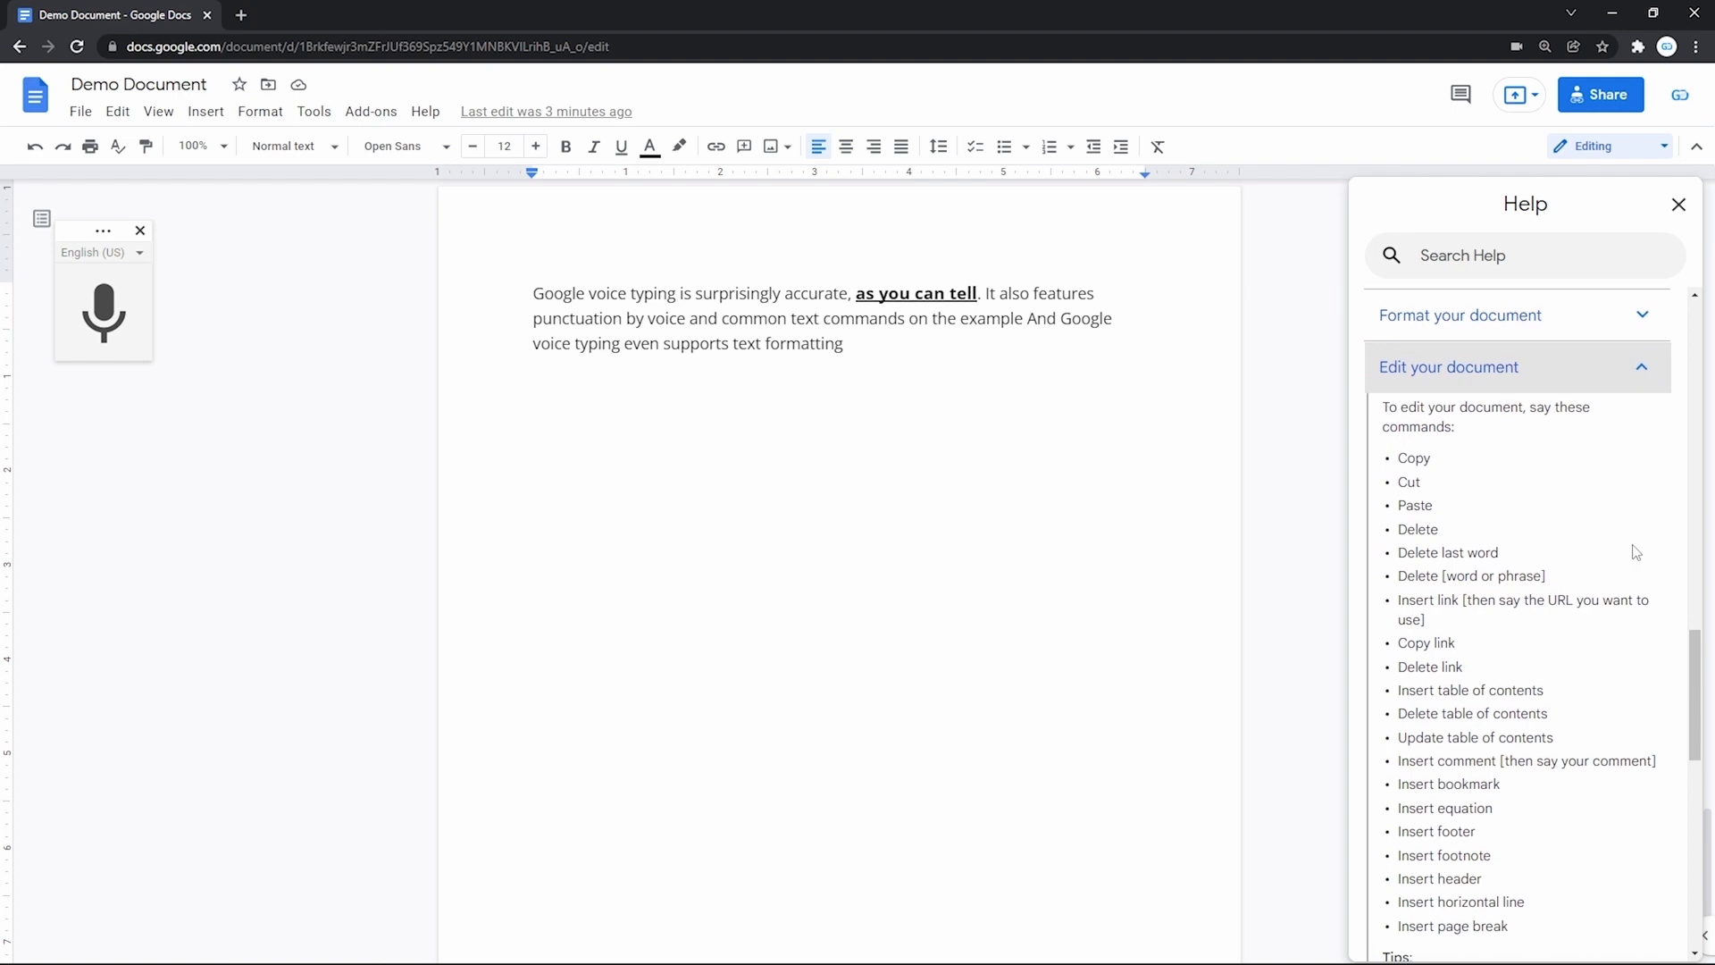
pyautogui.scroll(-3)
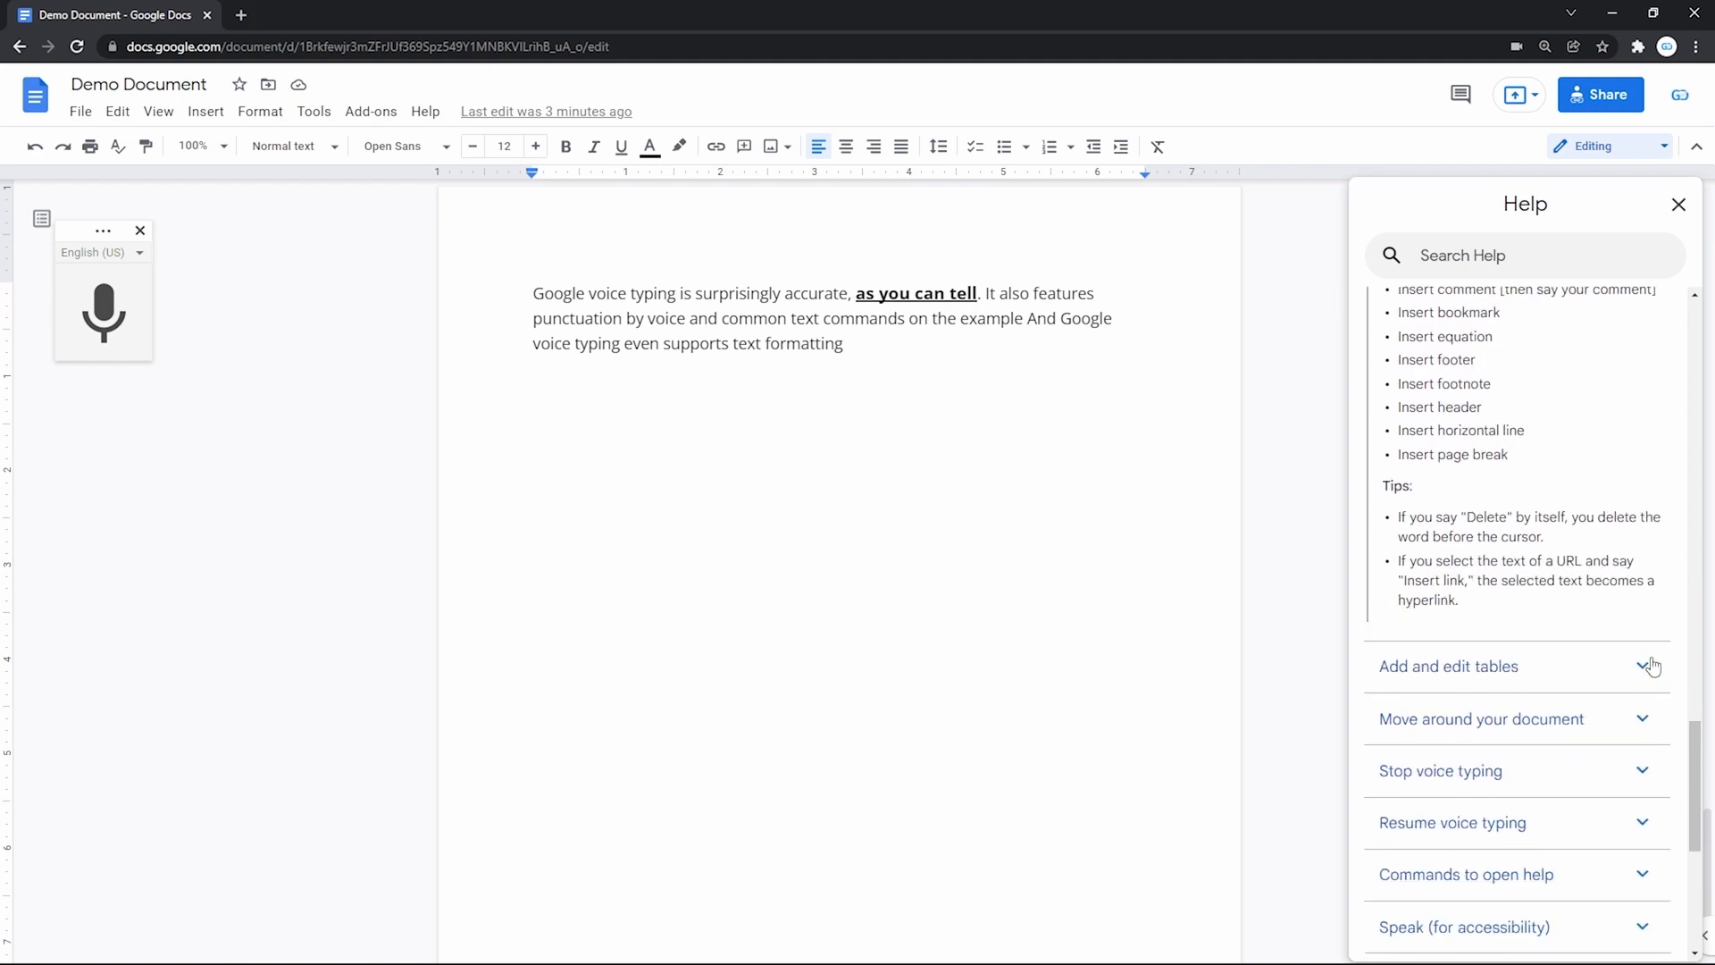